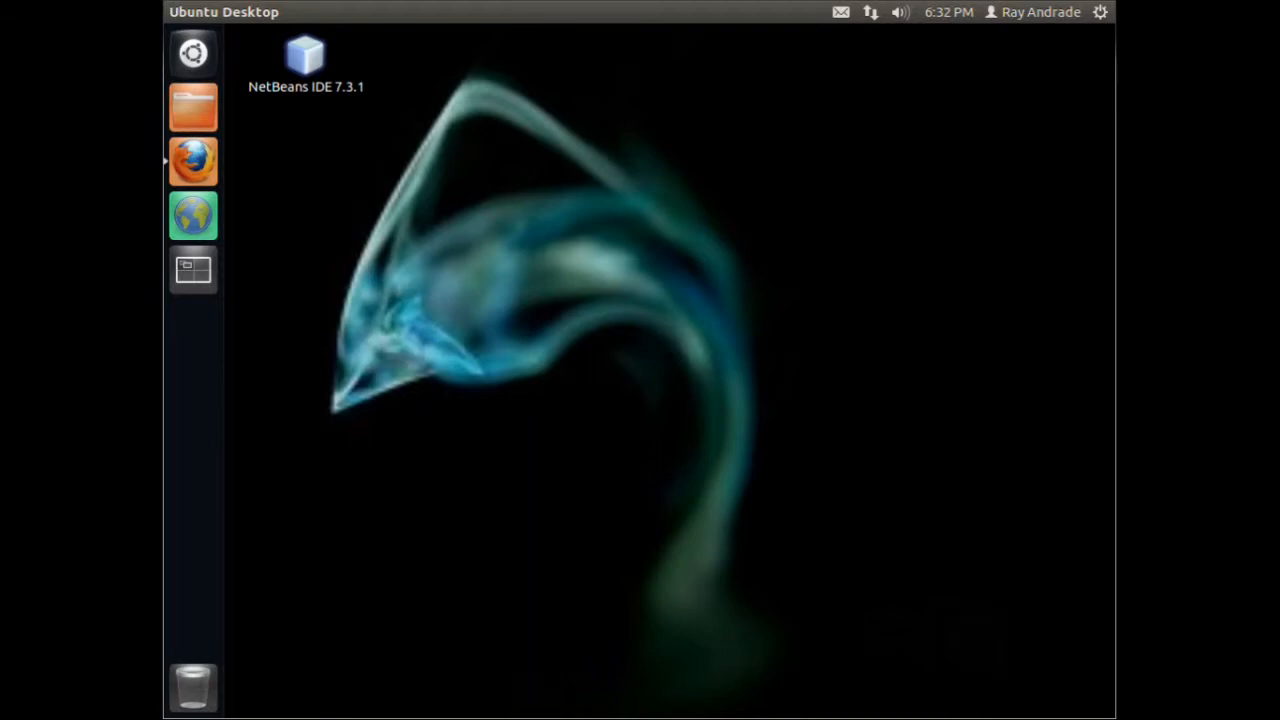
pyautogui.moveTo(630, 200)
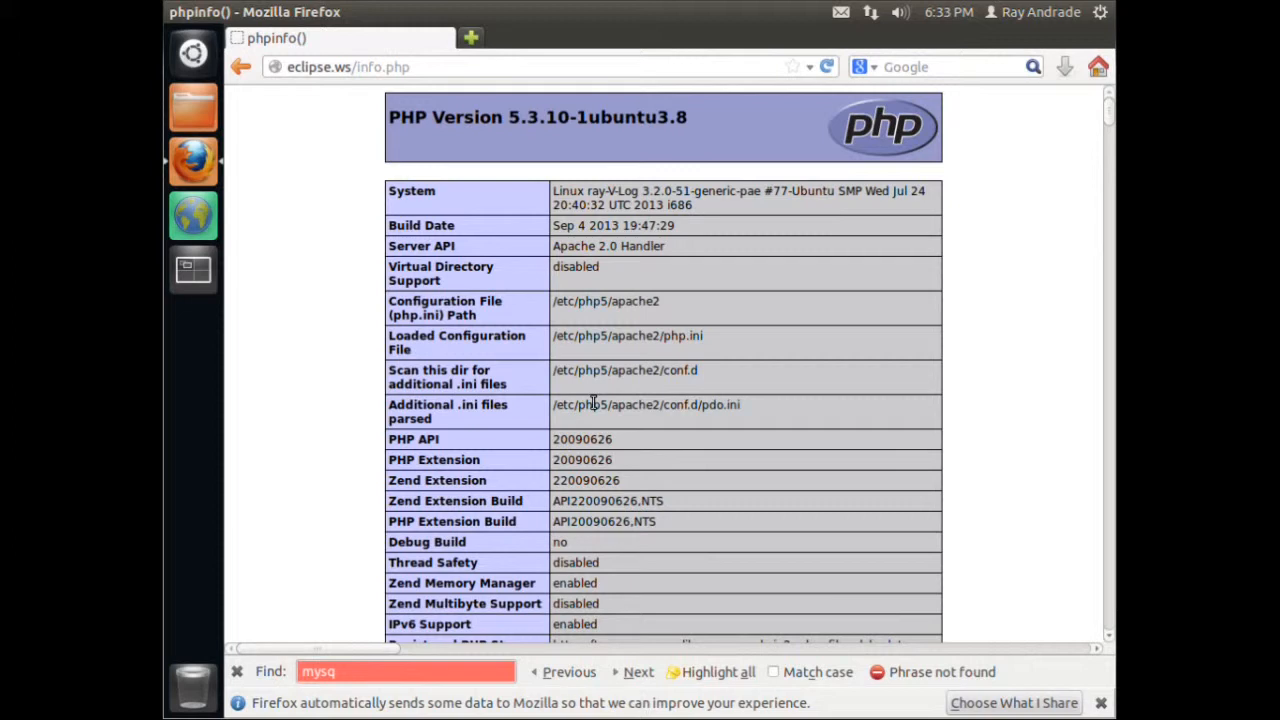
pyautogui.moveTo(730, 136)
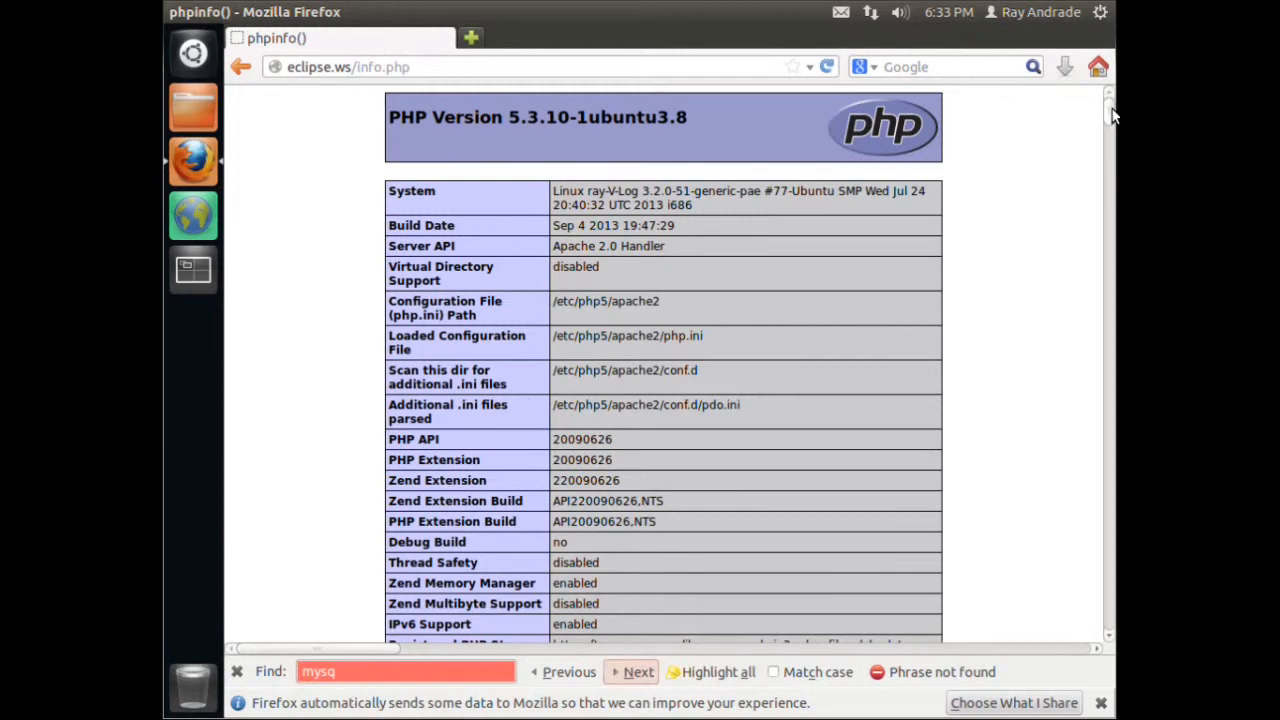
# Scroll through the phpinfo page in Firefox looking for any mysql section
pyautogui.scroll(-3)
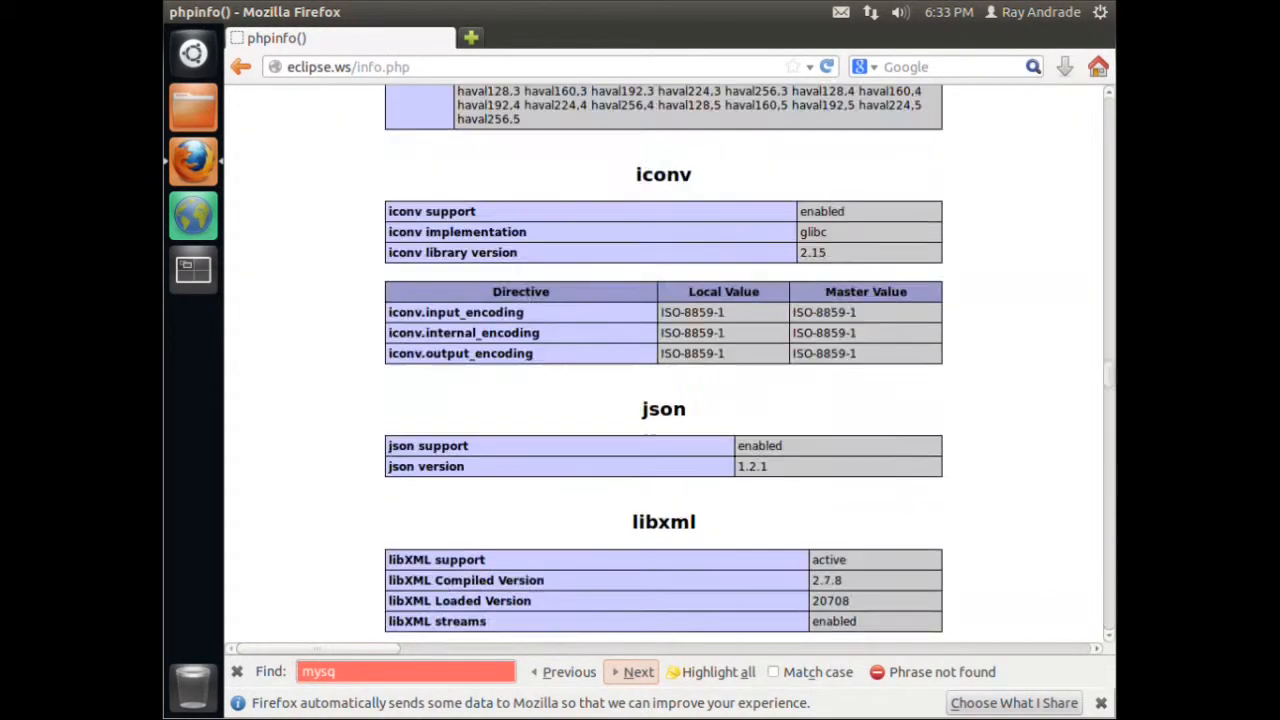
pyautogui.scroll(3)
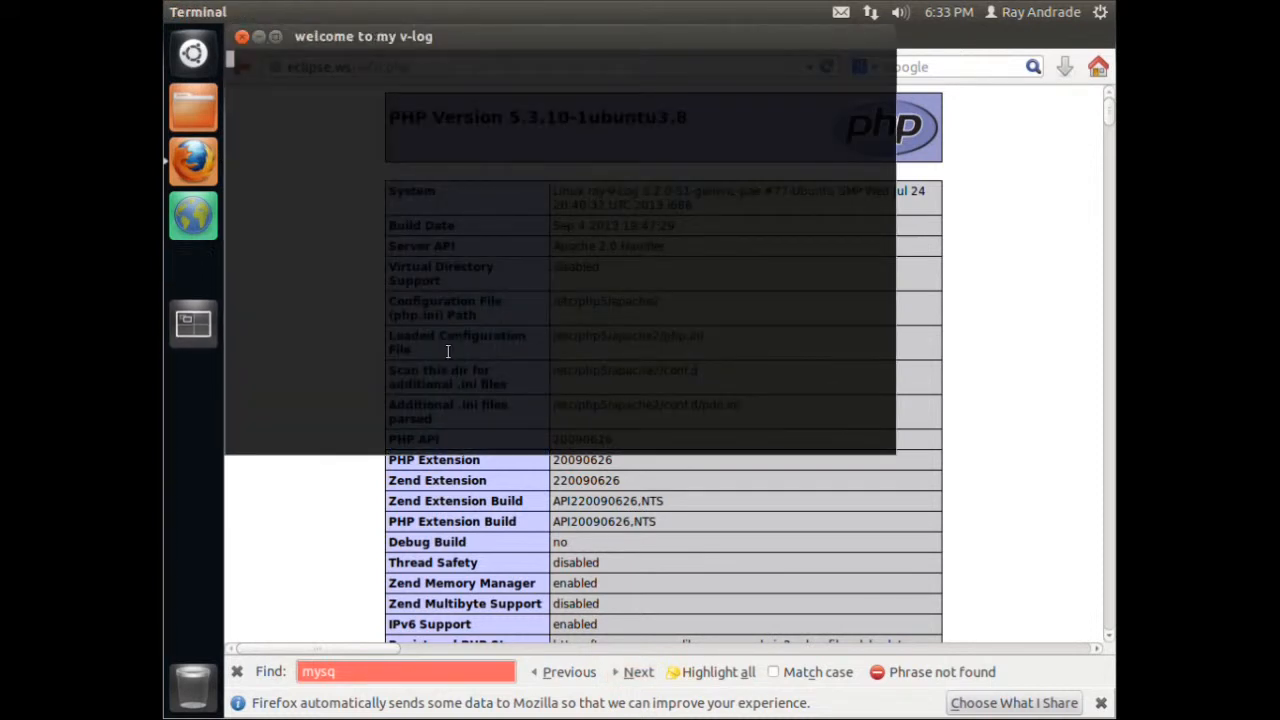
# Run 'sudo apt-get install mysql-server mysql-client' until the root password prompt appears
pyautogui.click(192, 268)
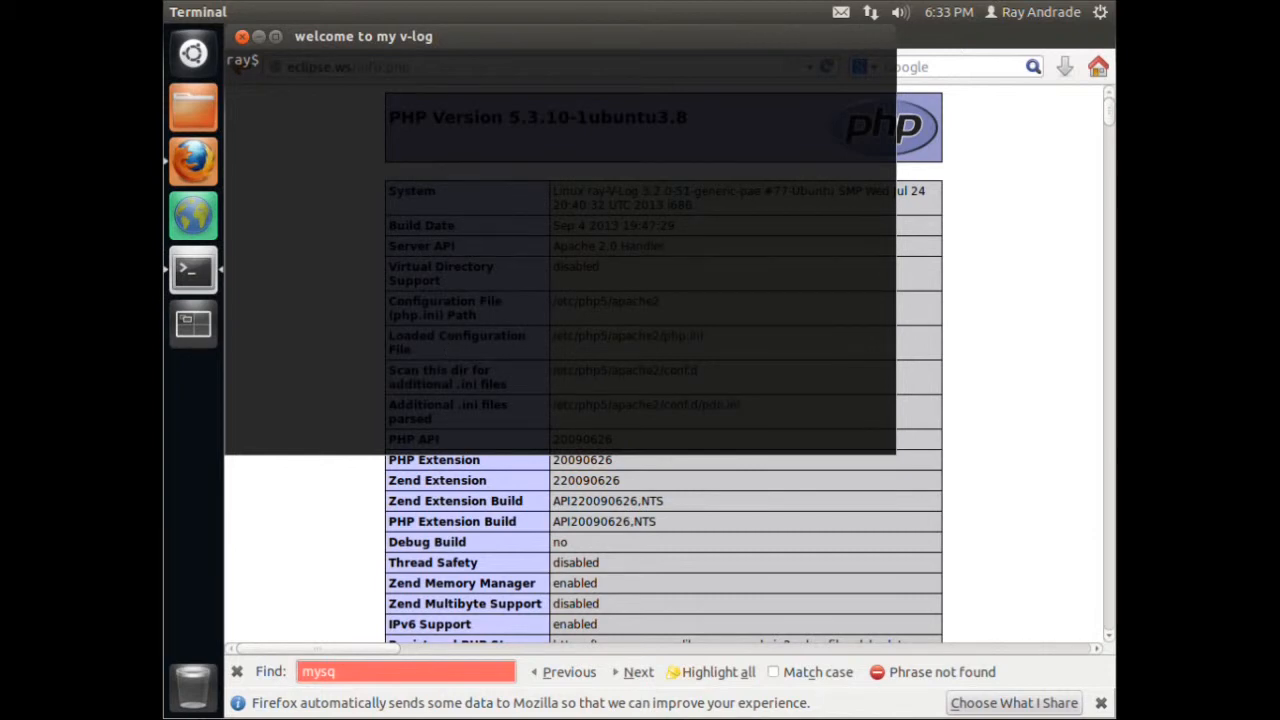
pyautogui.rightClick(368, 118)
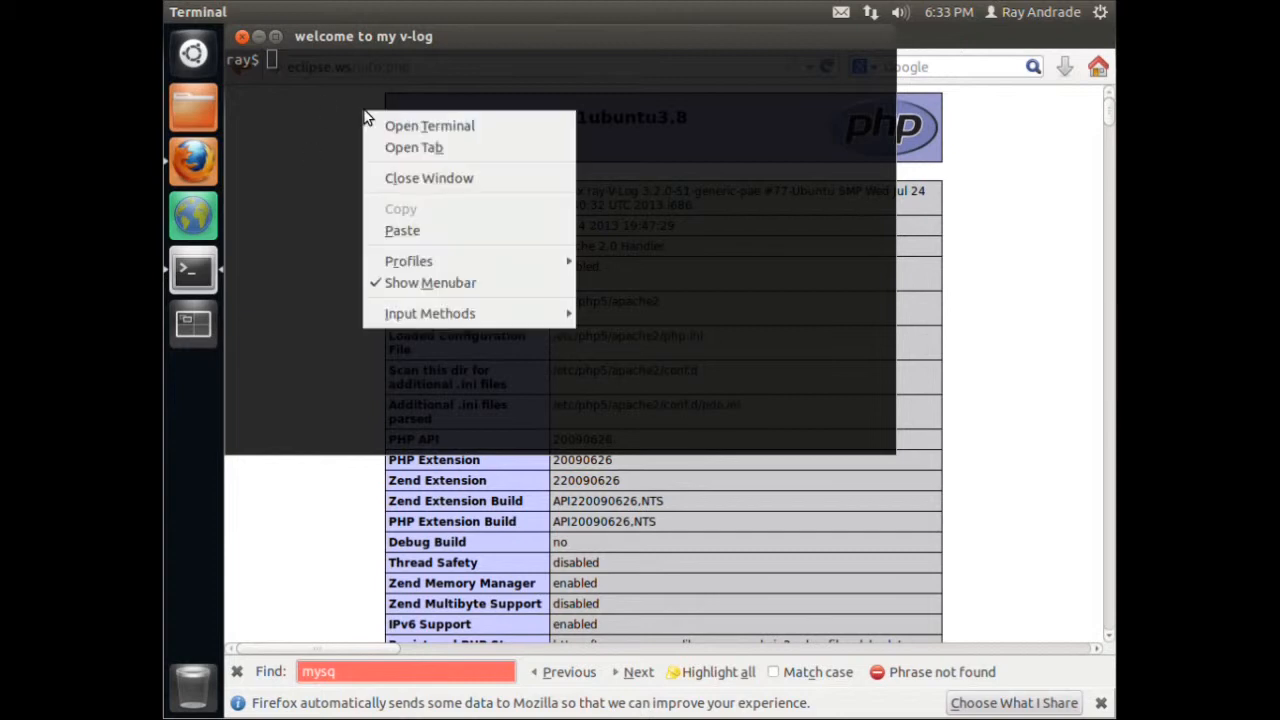
pyautogui.moveTo(400, 176)
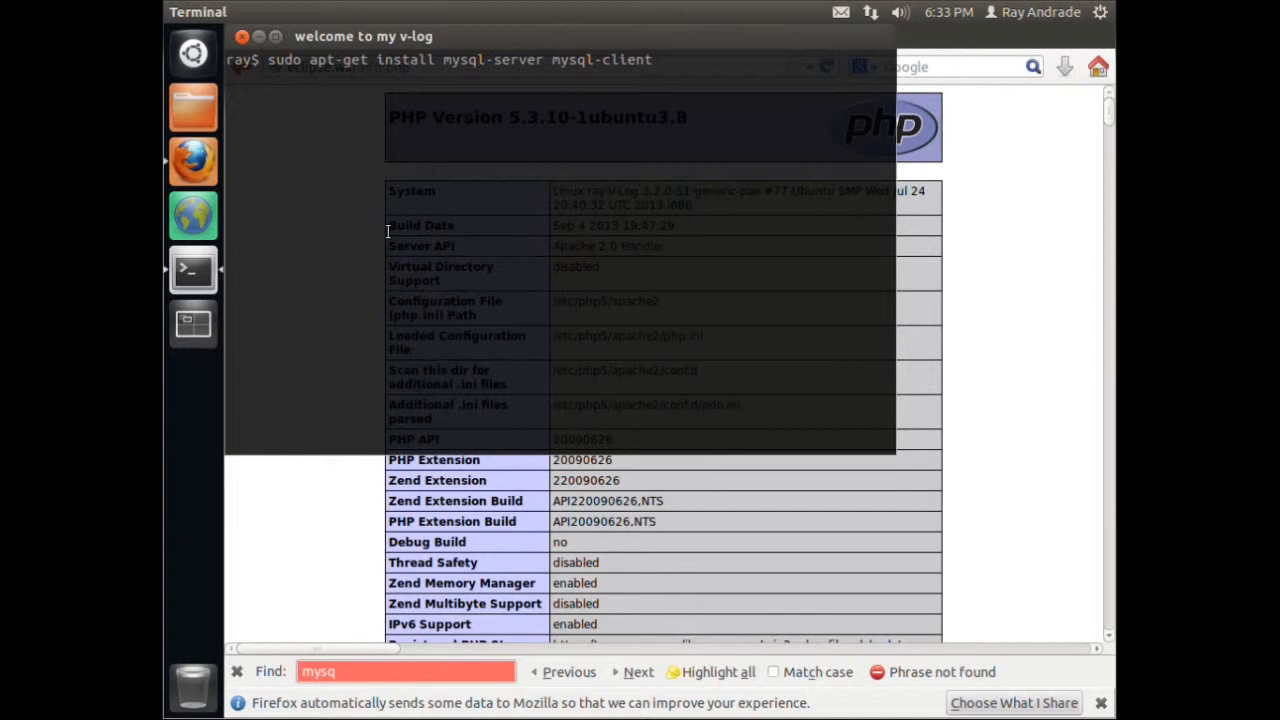
pyautogui.press('Return')
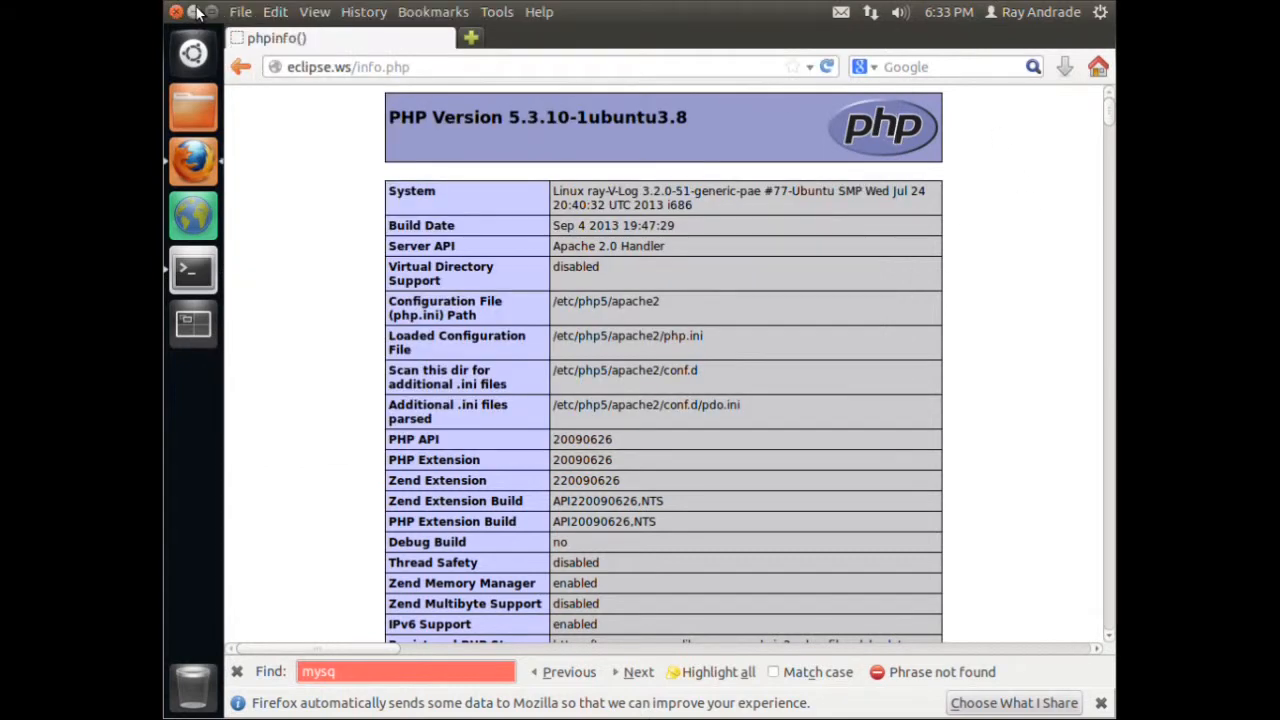
pyautogui.click(192, 270)
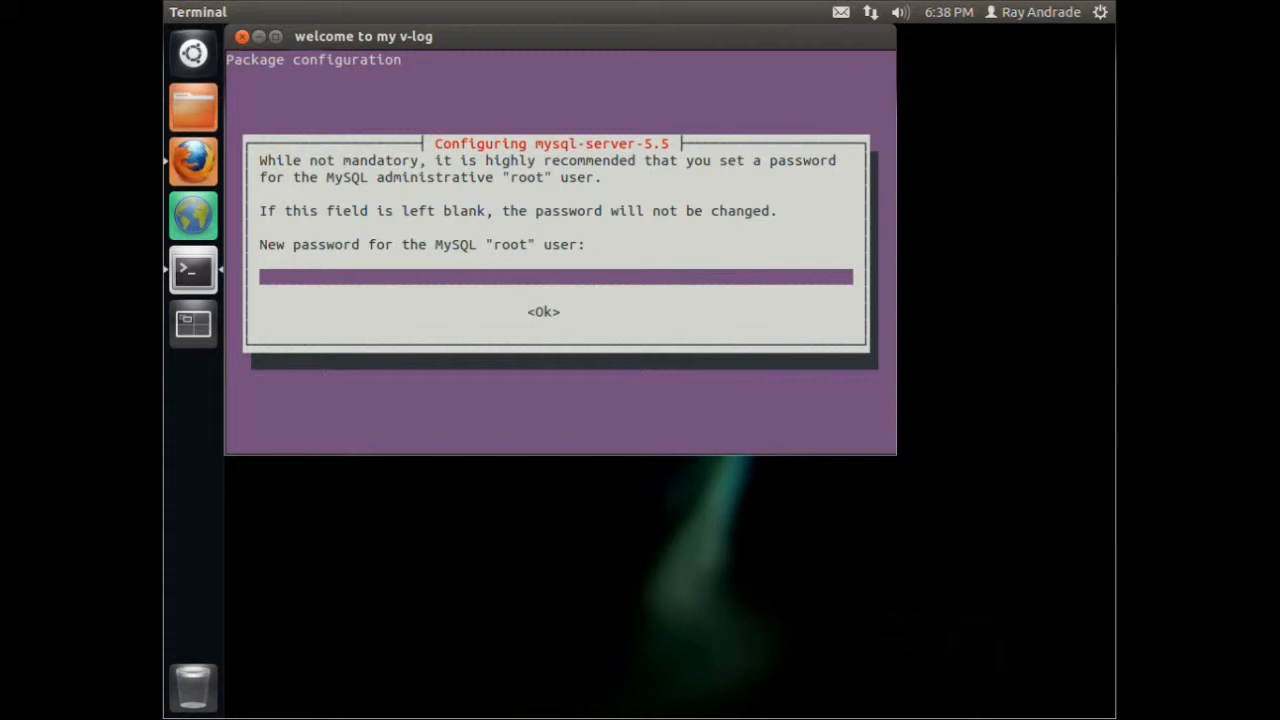
# Enter and confirm the MySQL root password and let the server and client finish installing
pyautogui.write('x')
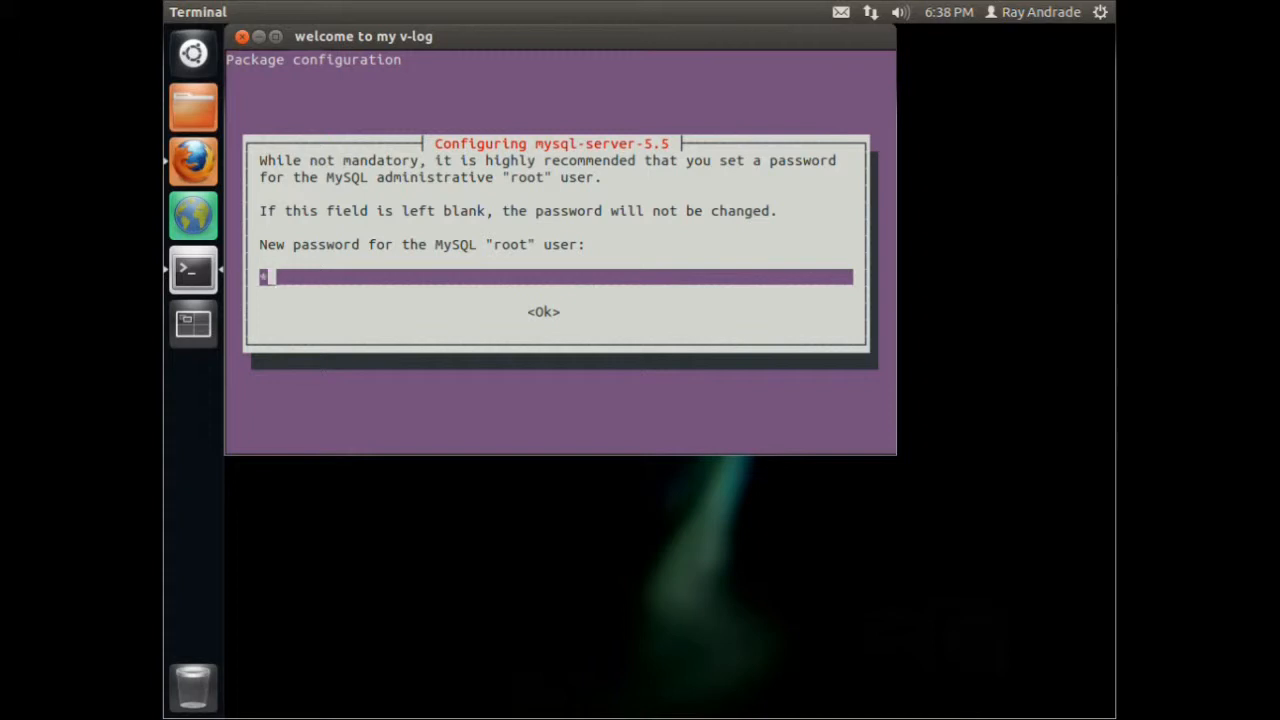
pyautogui.write('****')
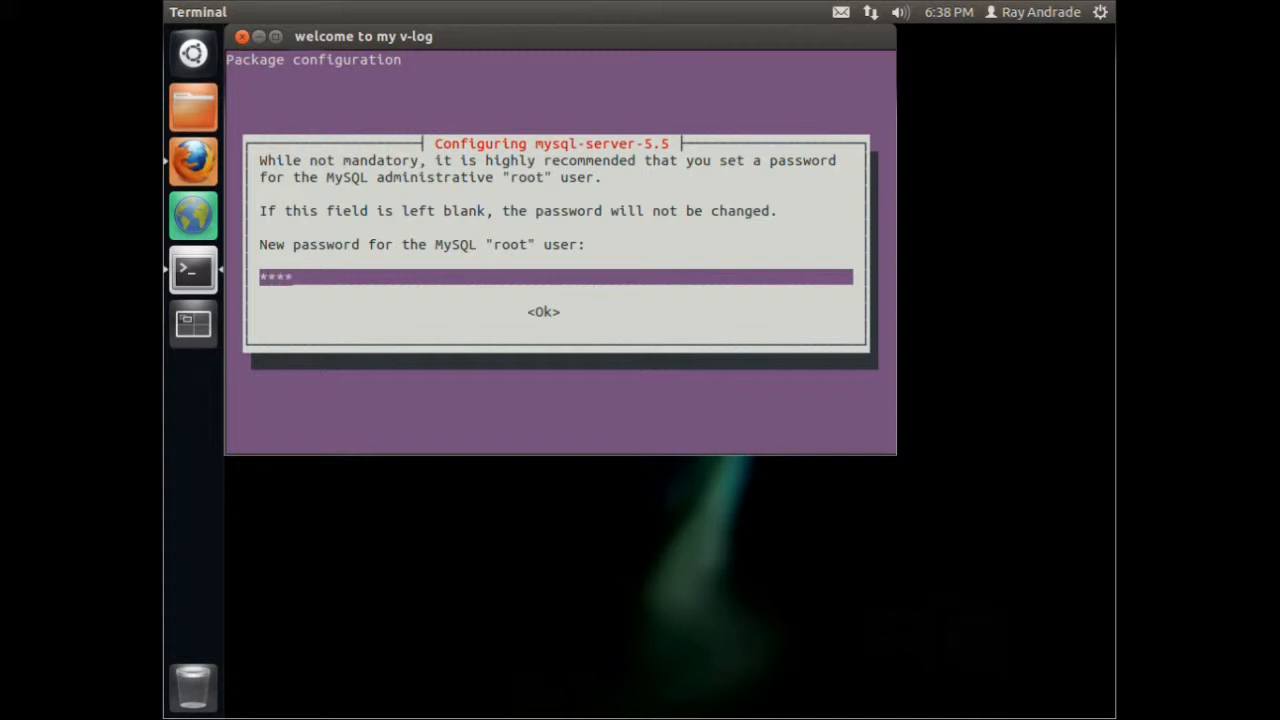
pyautogui.click(544, 312)
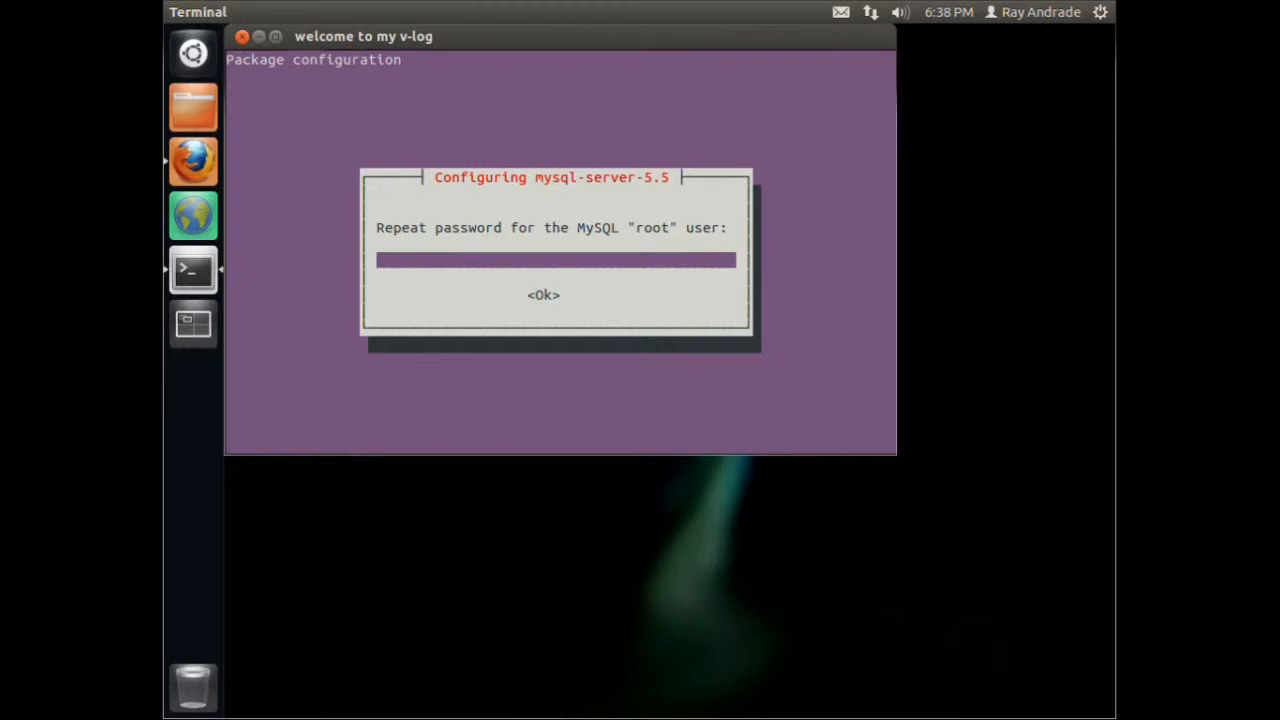
pyautogui.write('****')
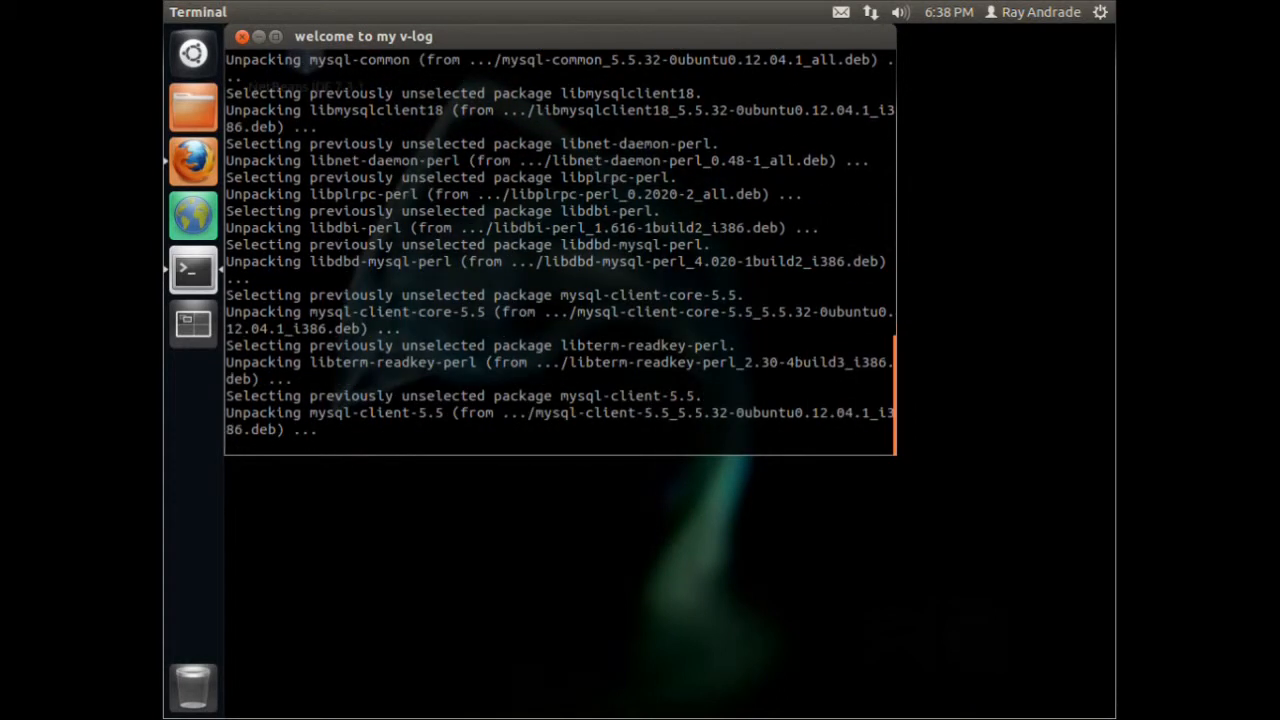
pyautogui.scroll(-3)
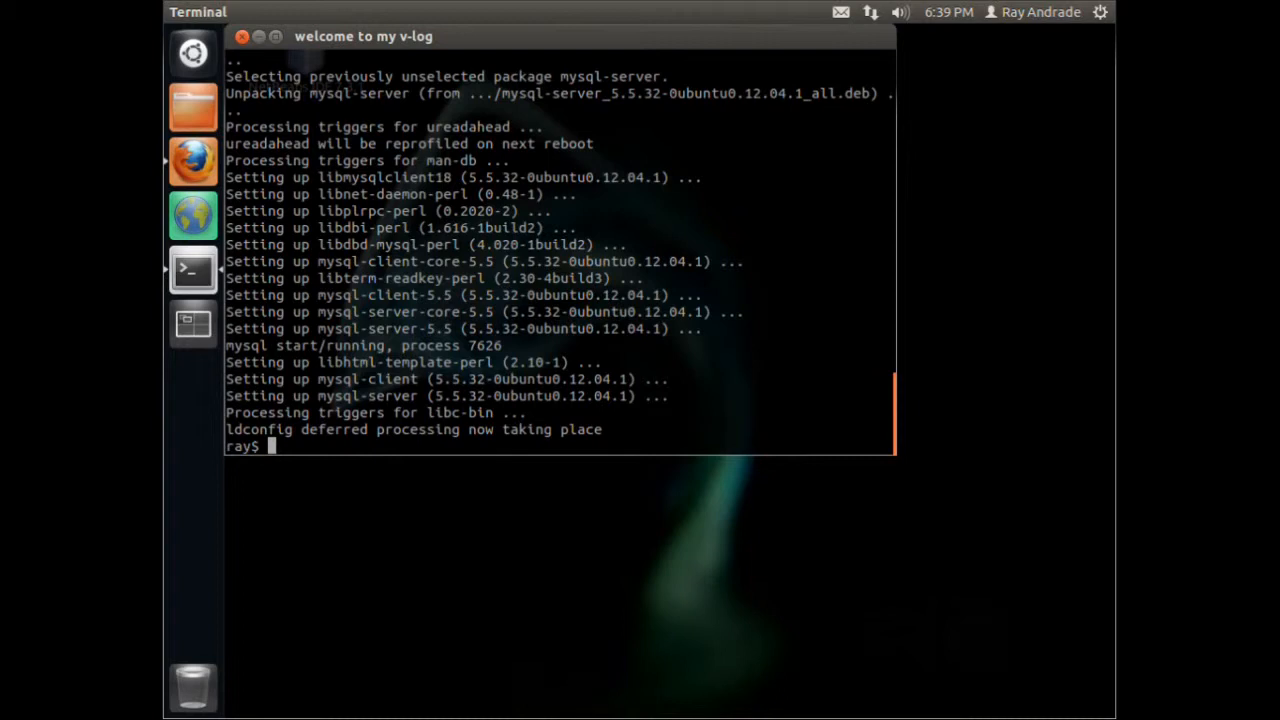
pyautogui.write('mysql')
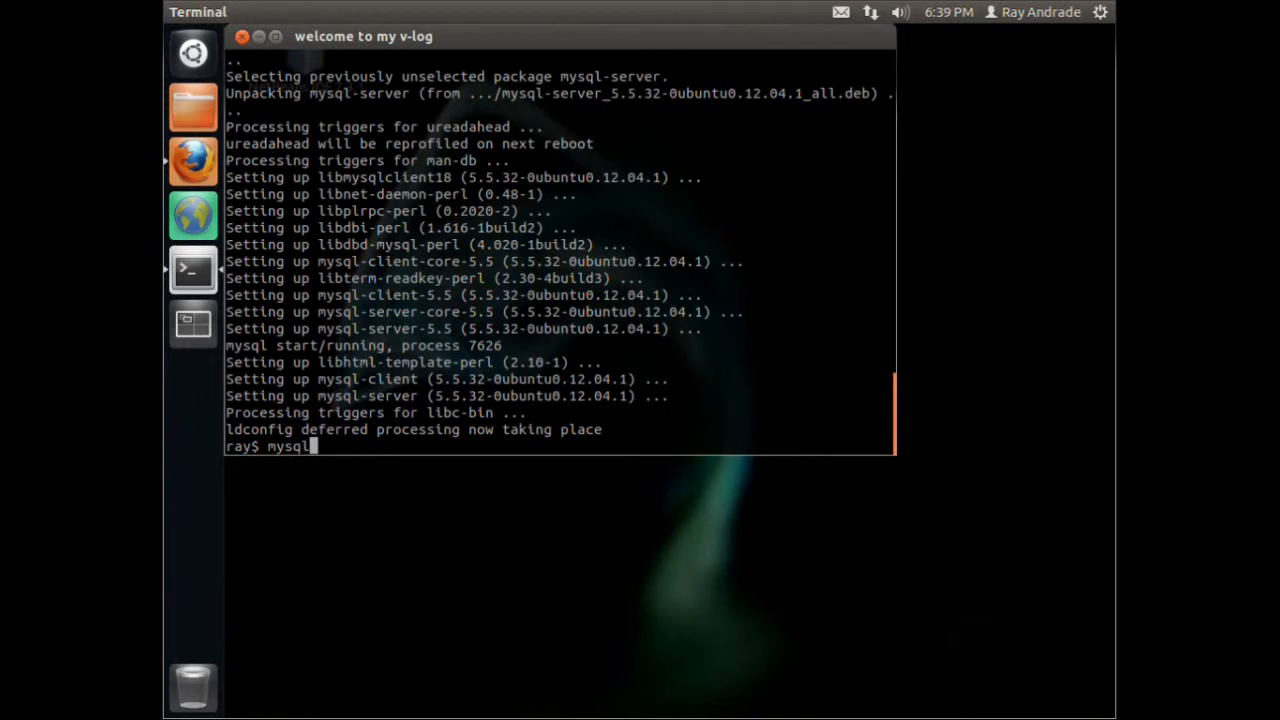
pyautogui.write('-ro')
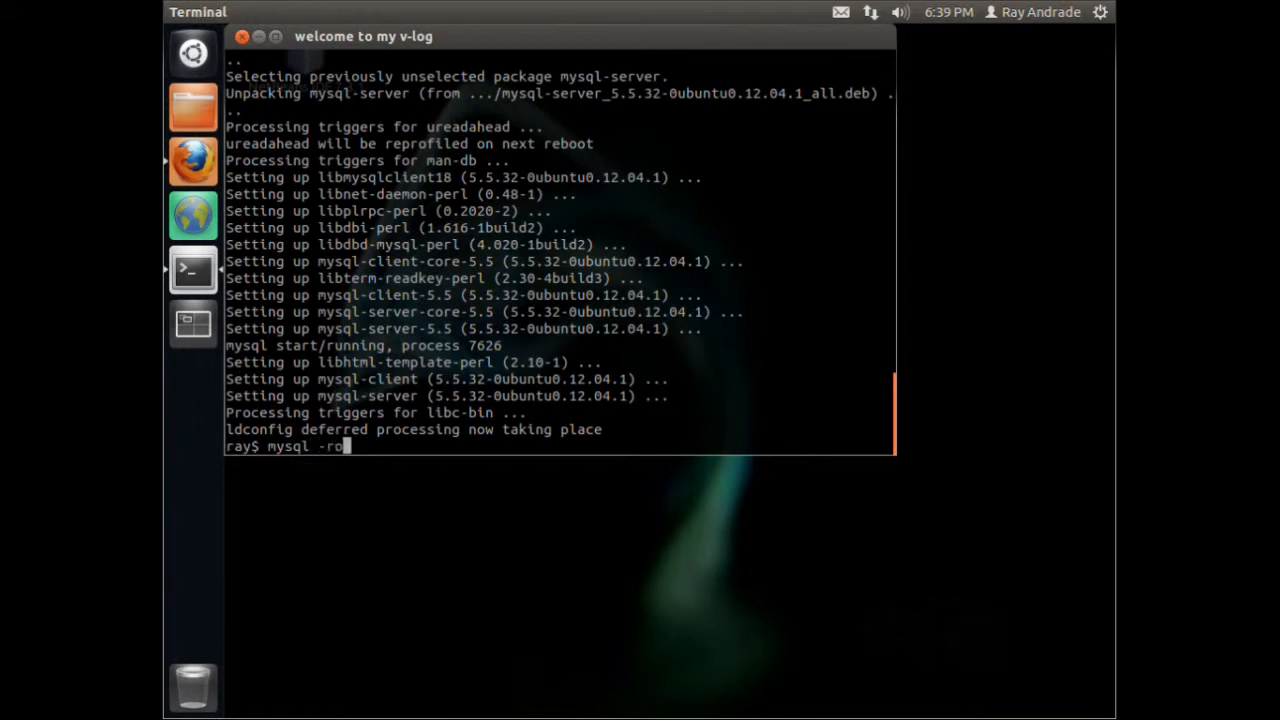
pyautogui.write('ot')
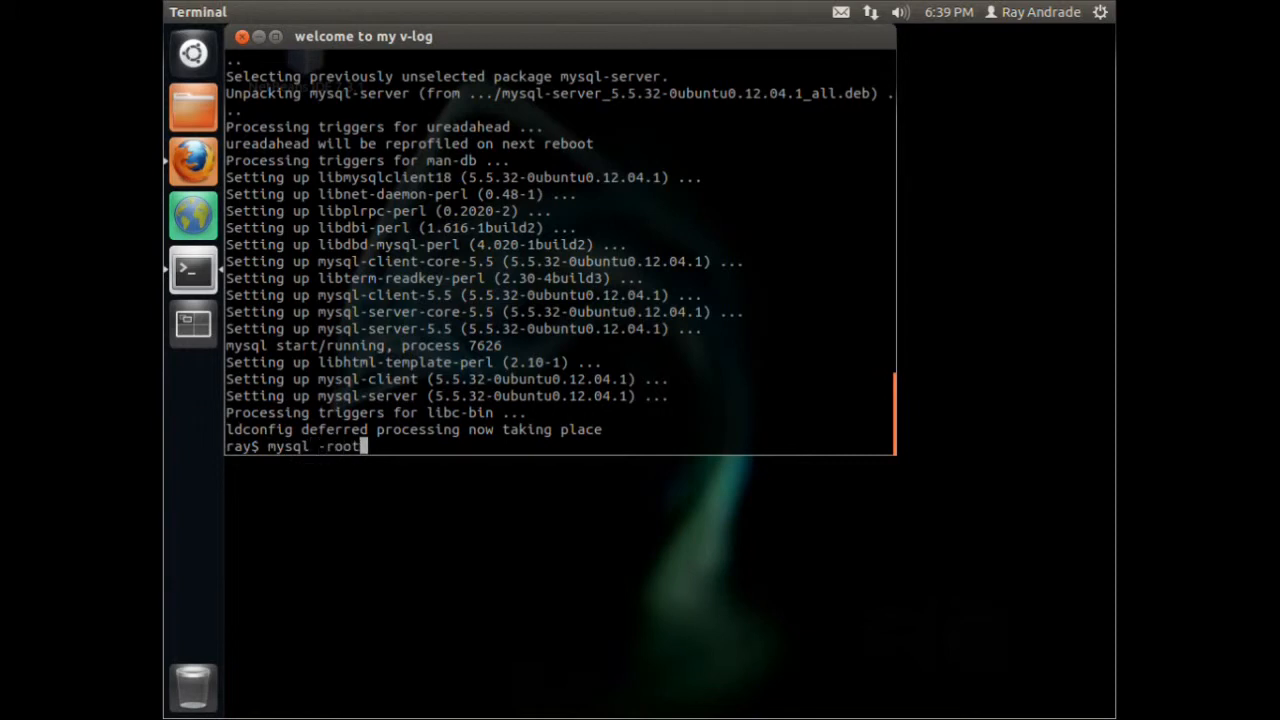
pyautogui.write('u')
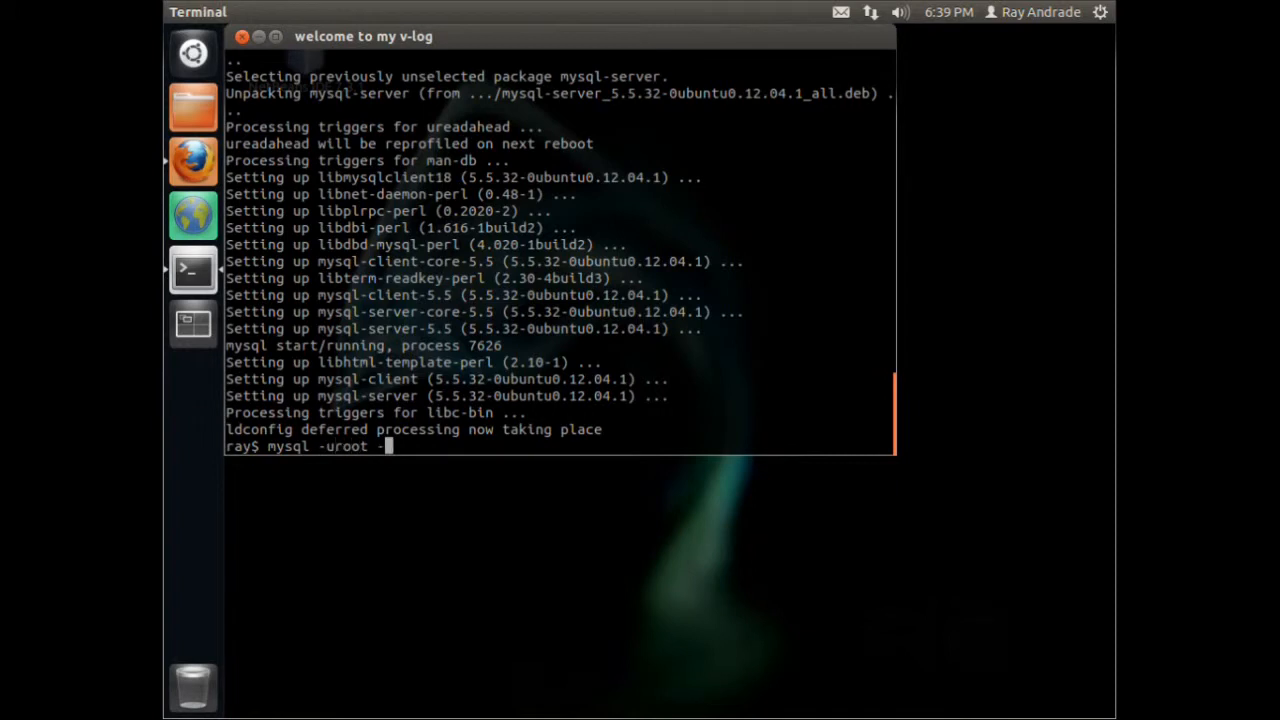
pyautogui.write('-p')
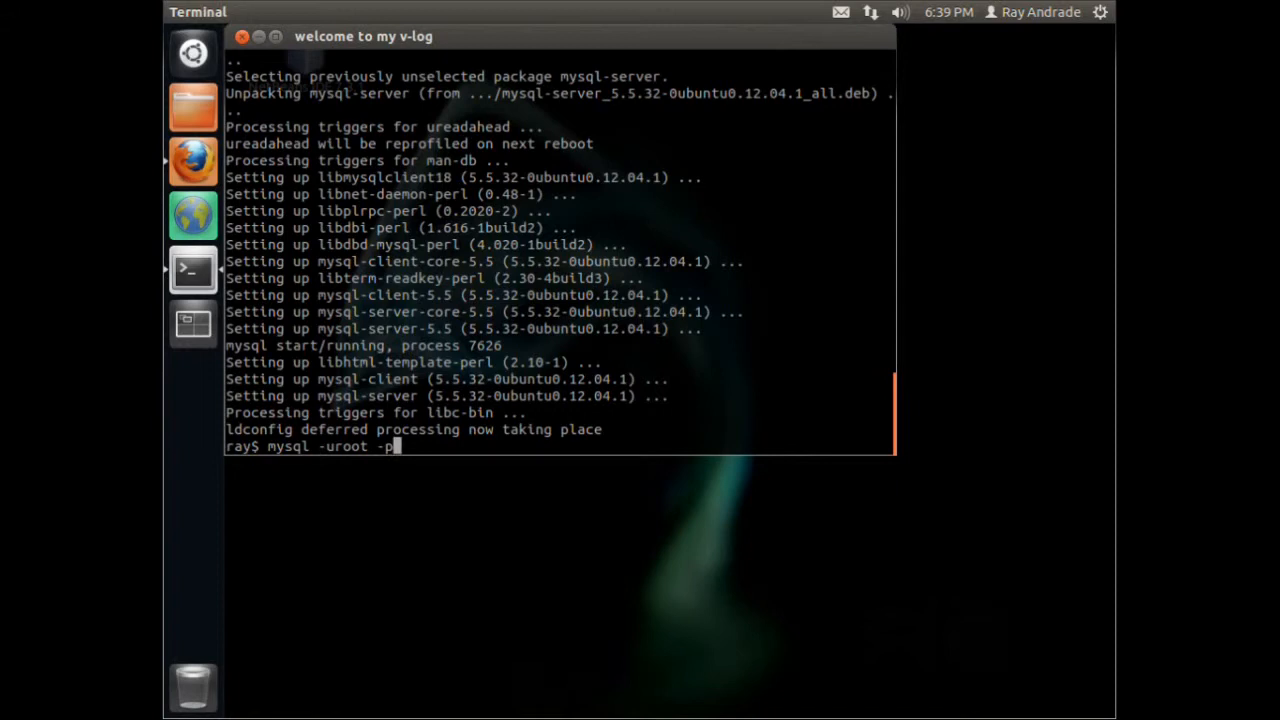
pyautogui.write('root')
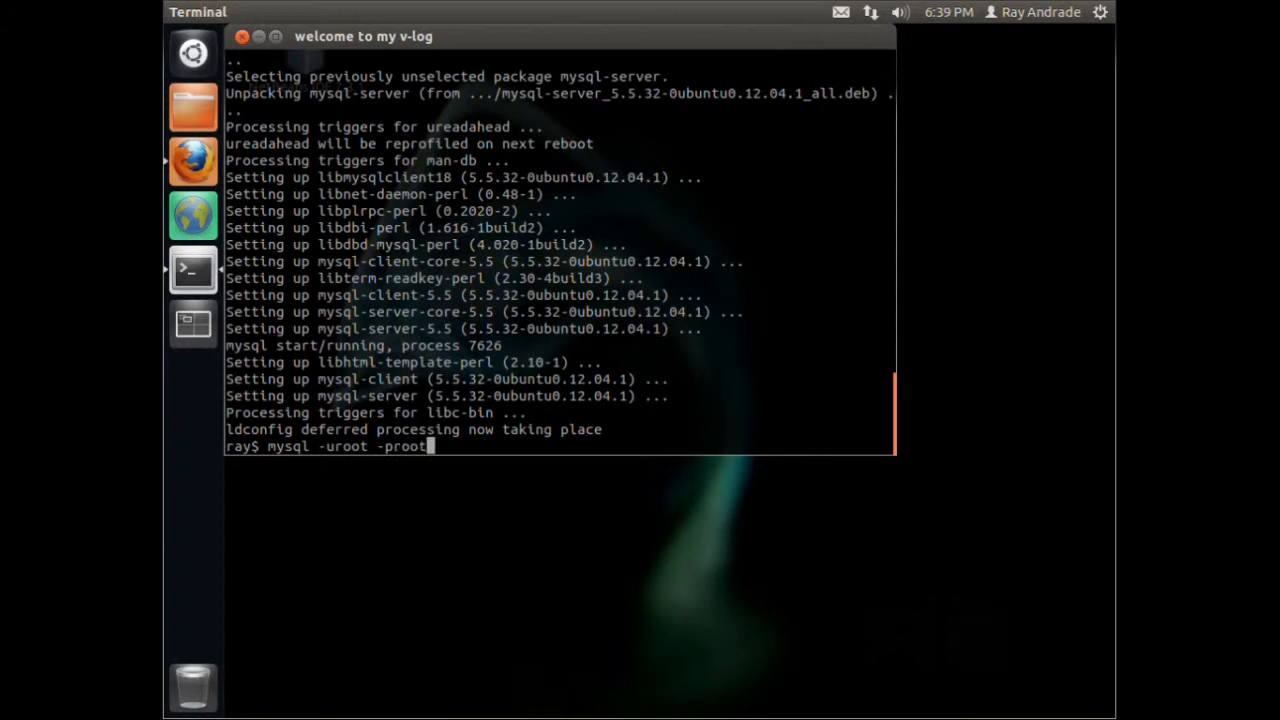
pyautogui.write('-h')
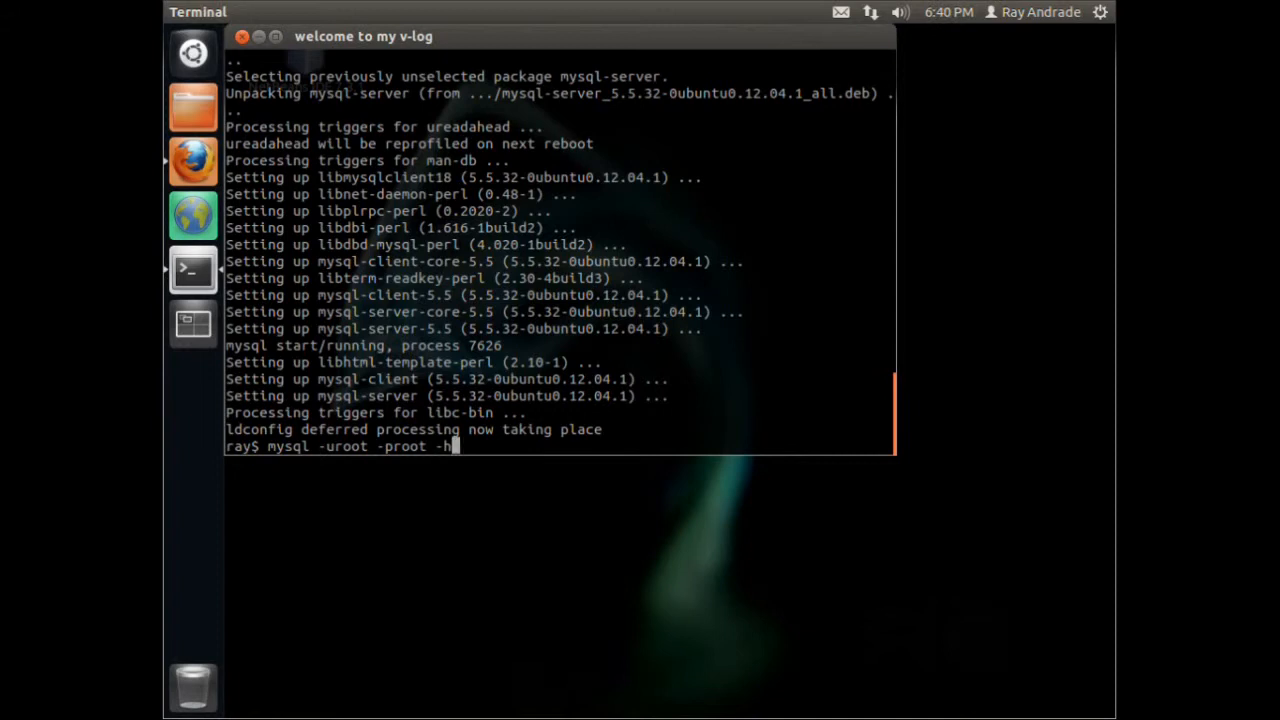
pyautogui.press('BackSpace')
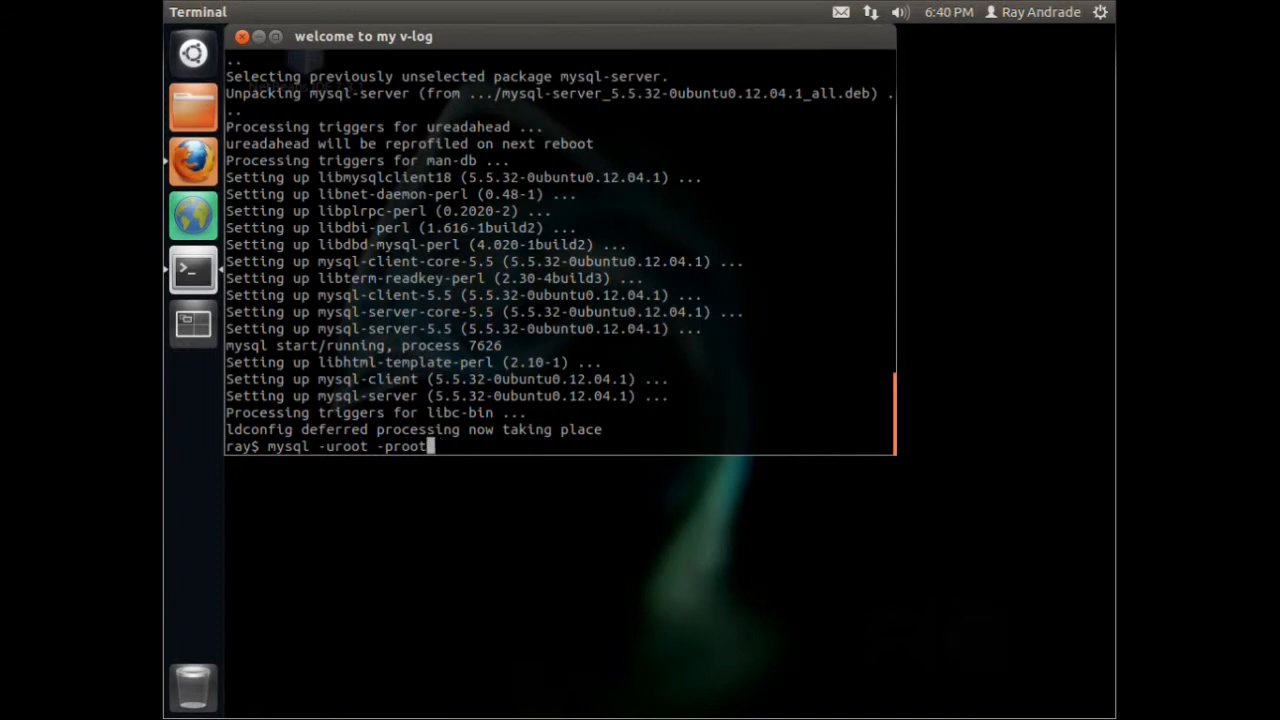
pyautogui.press('Return')
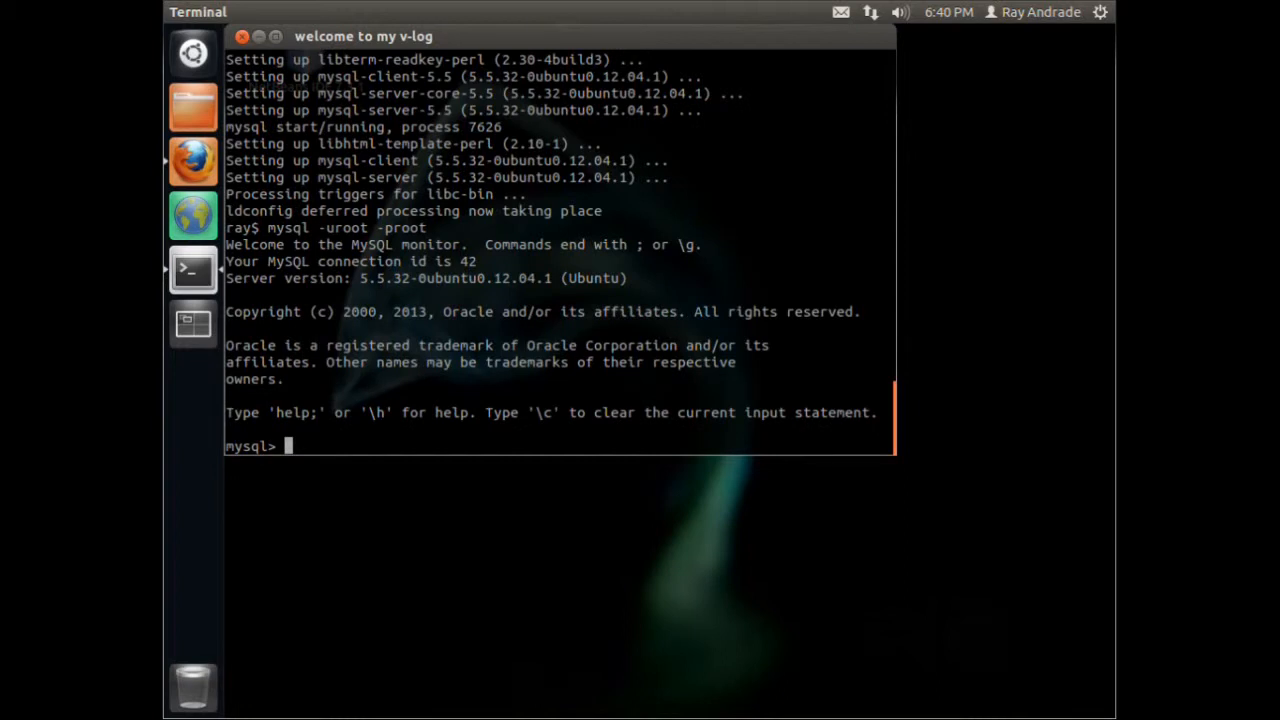
# List the default databases with 'show databases;' and exit back to the shell
pyautogui.write('show')
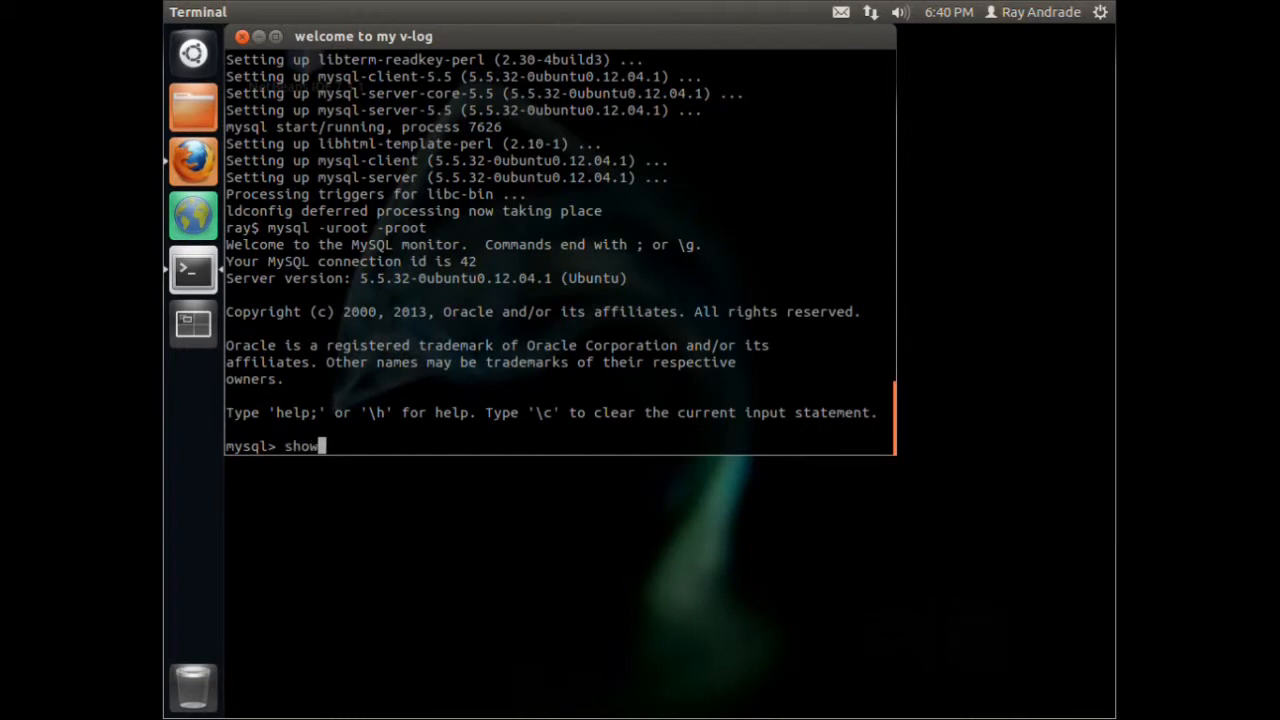
pyautogui.write('databases')
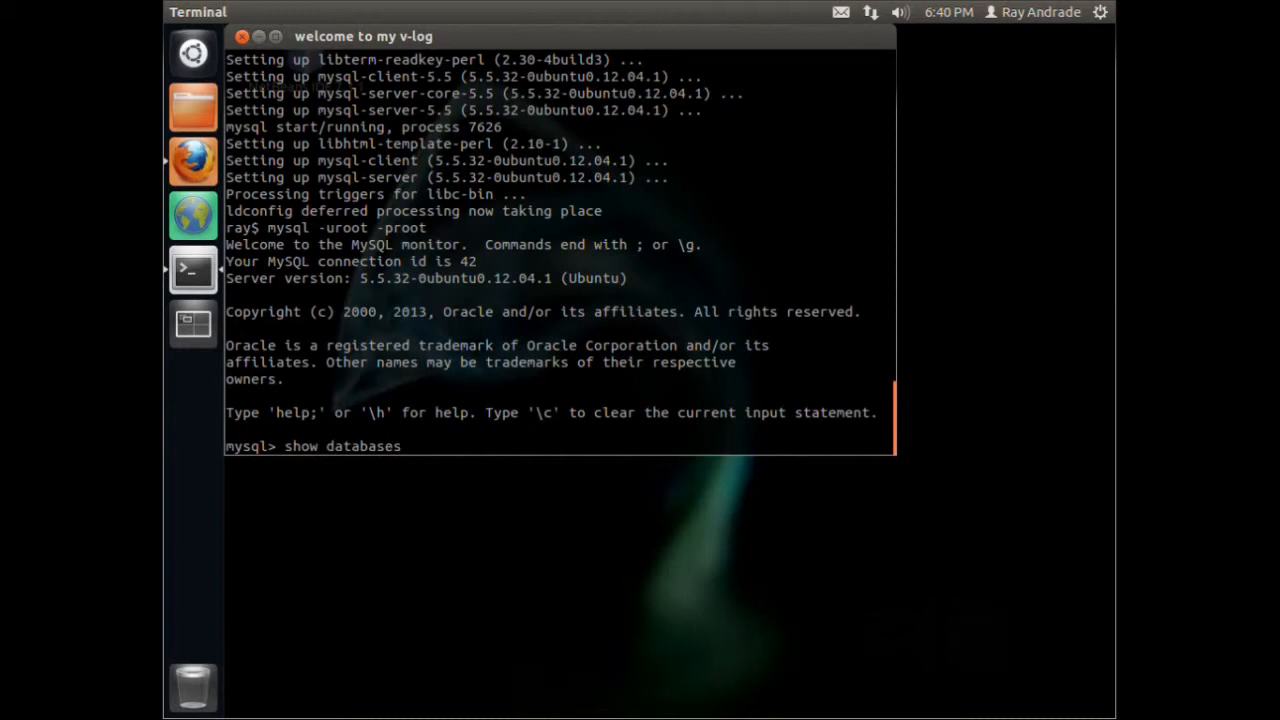
pyautogui.press('Return')
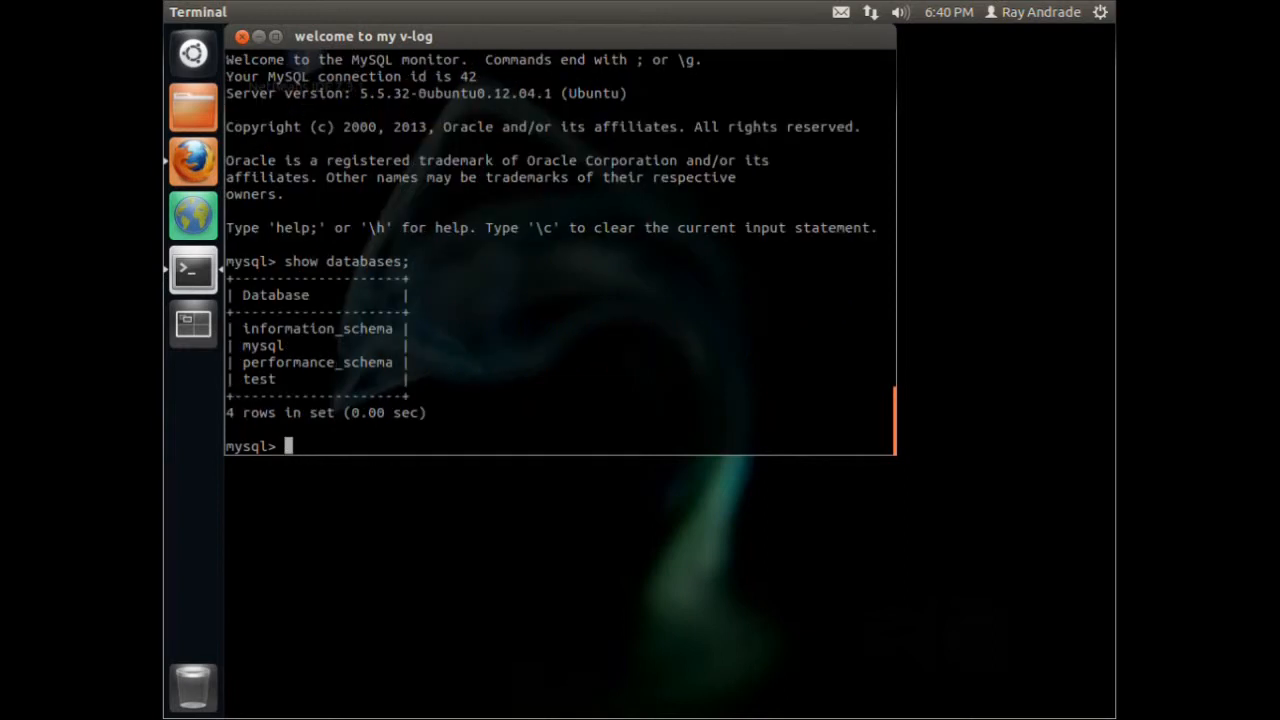
pyautogui.write('e')
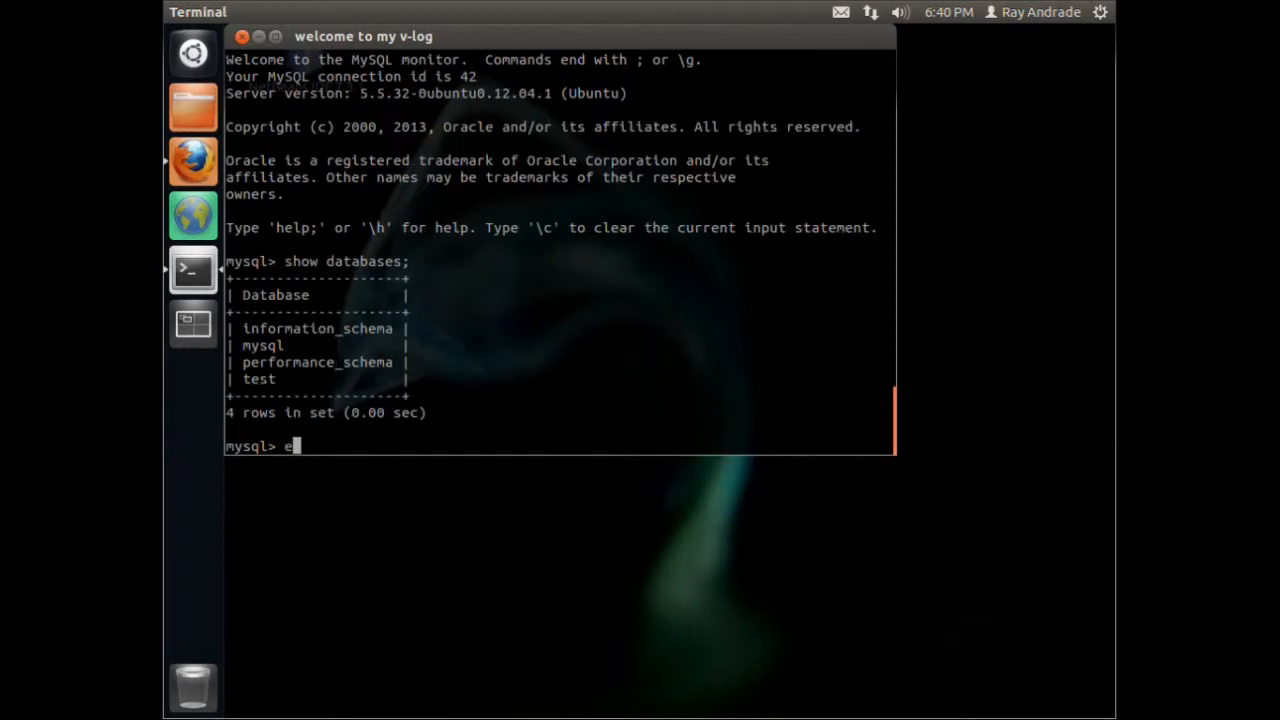
pyautogui.press('Return')
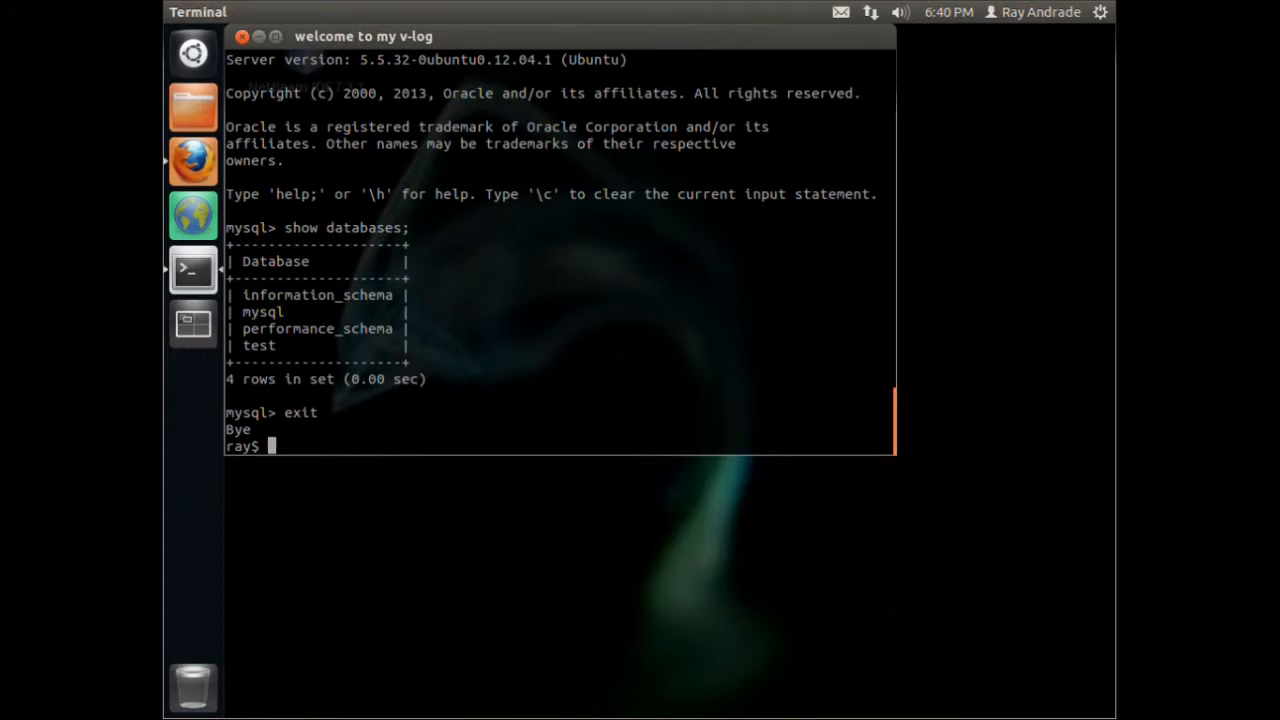
pyautogui.moveTo(192, 108)
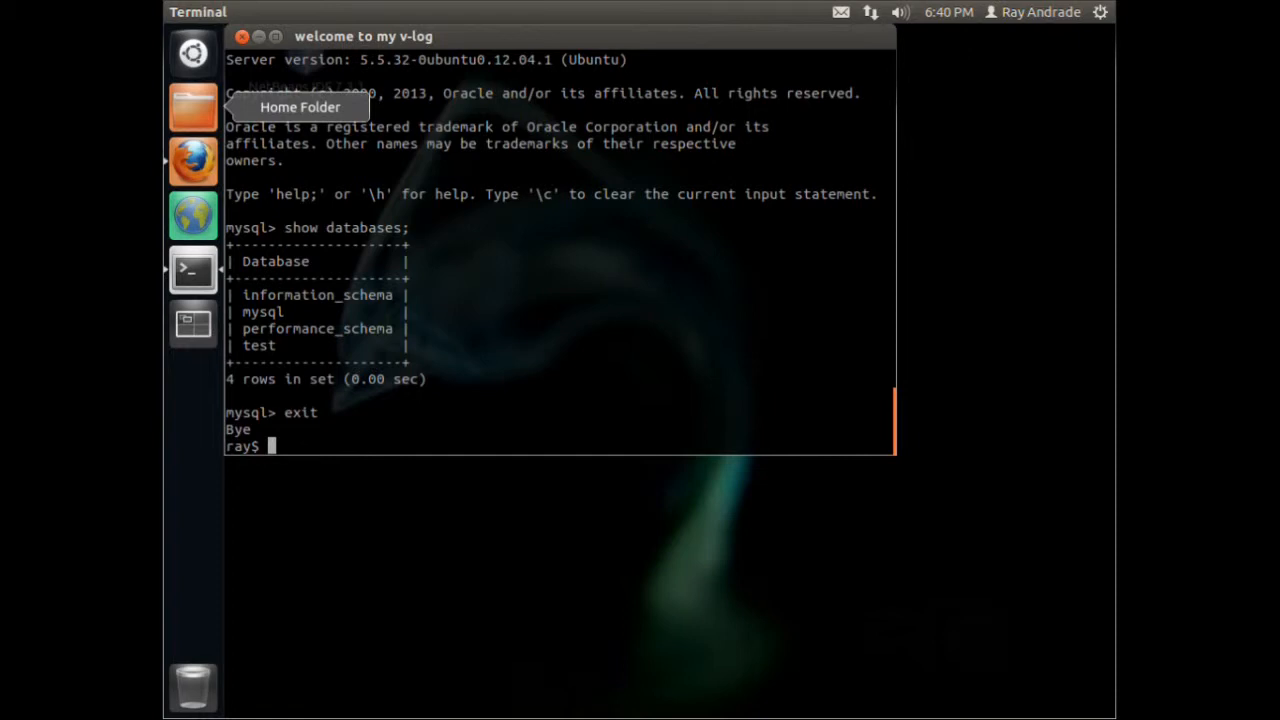
pyautogui.moveTo(304, 612)
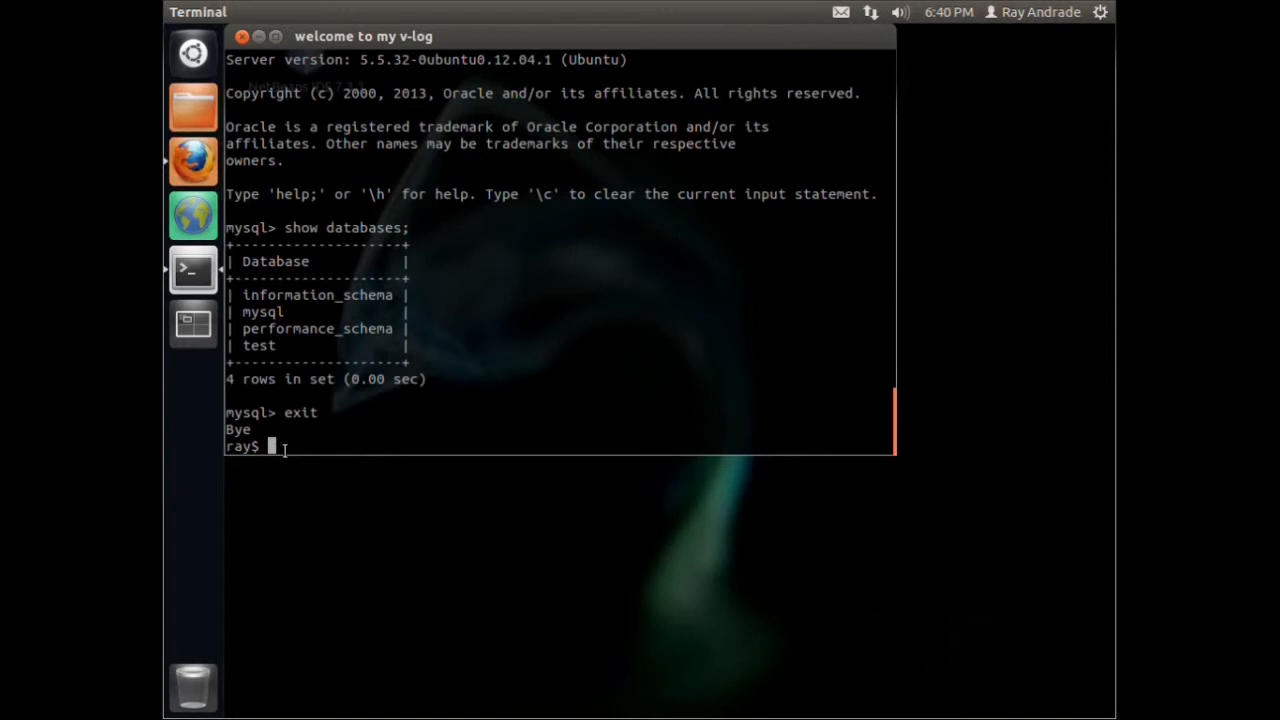
# Install php5-mysql with apt-get and reload apache2 with 'sudo service apache2 reload'
pyautogui.write('sudo apt-get install php5-mysql')
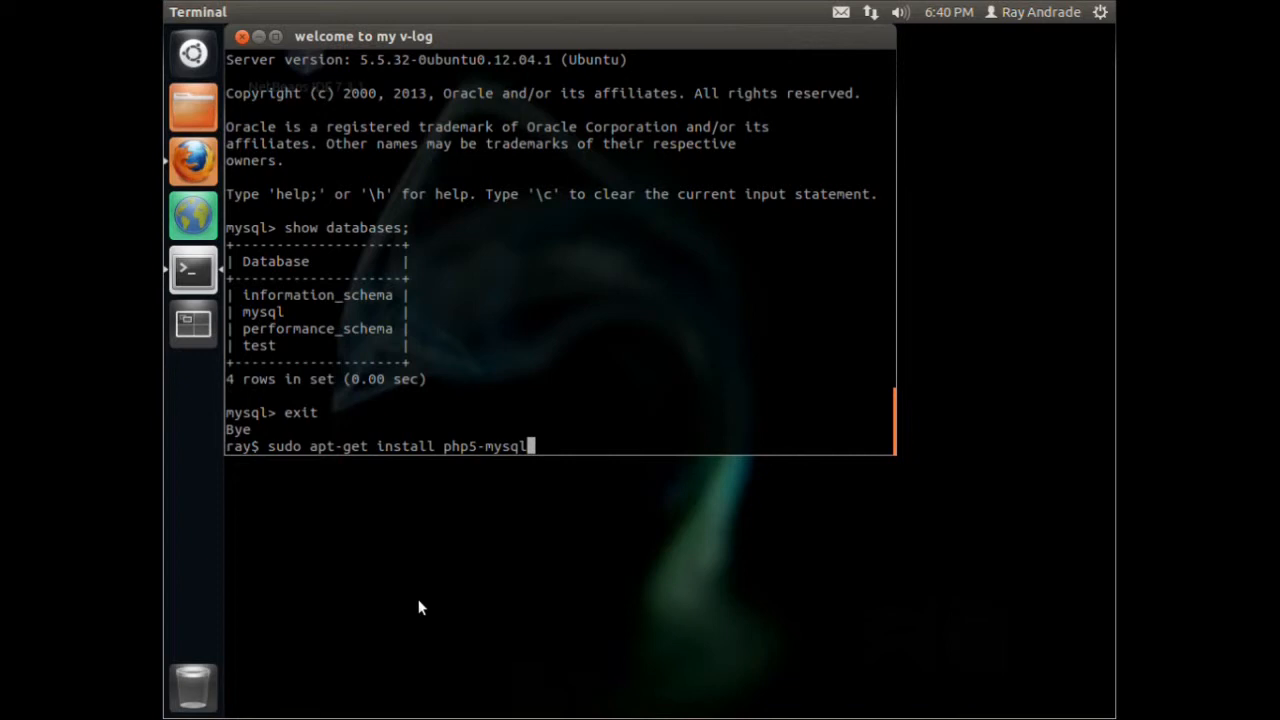
pyautogui.press('Return')
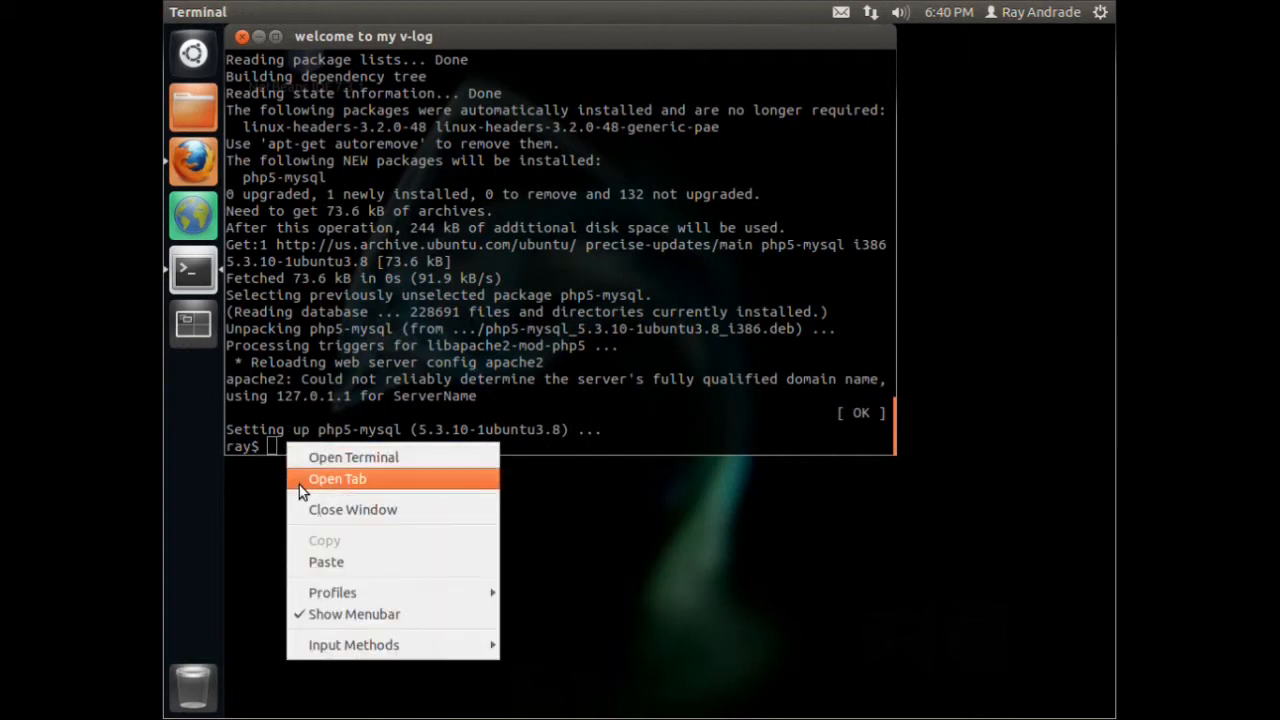
pyautogui.click(326, 560)
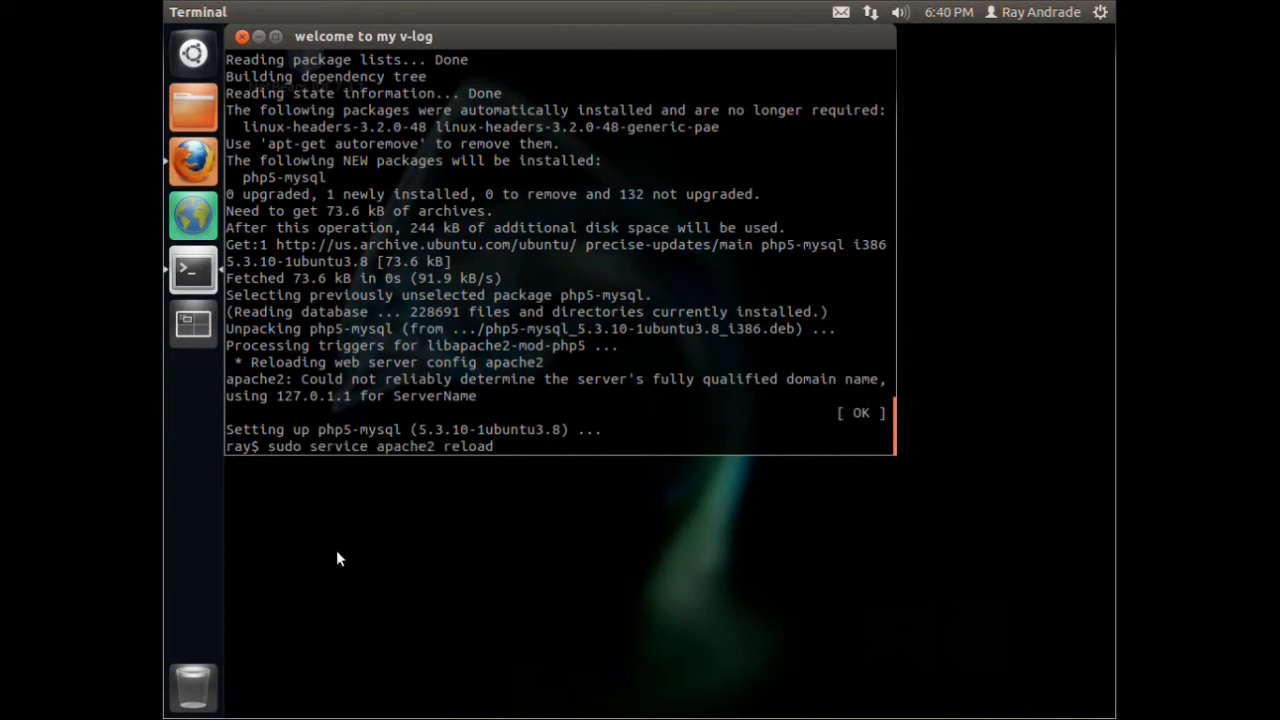
pyautogui.press('Return')
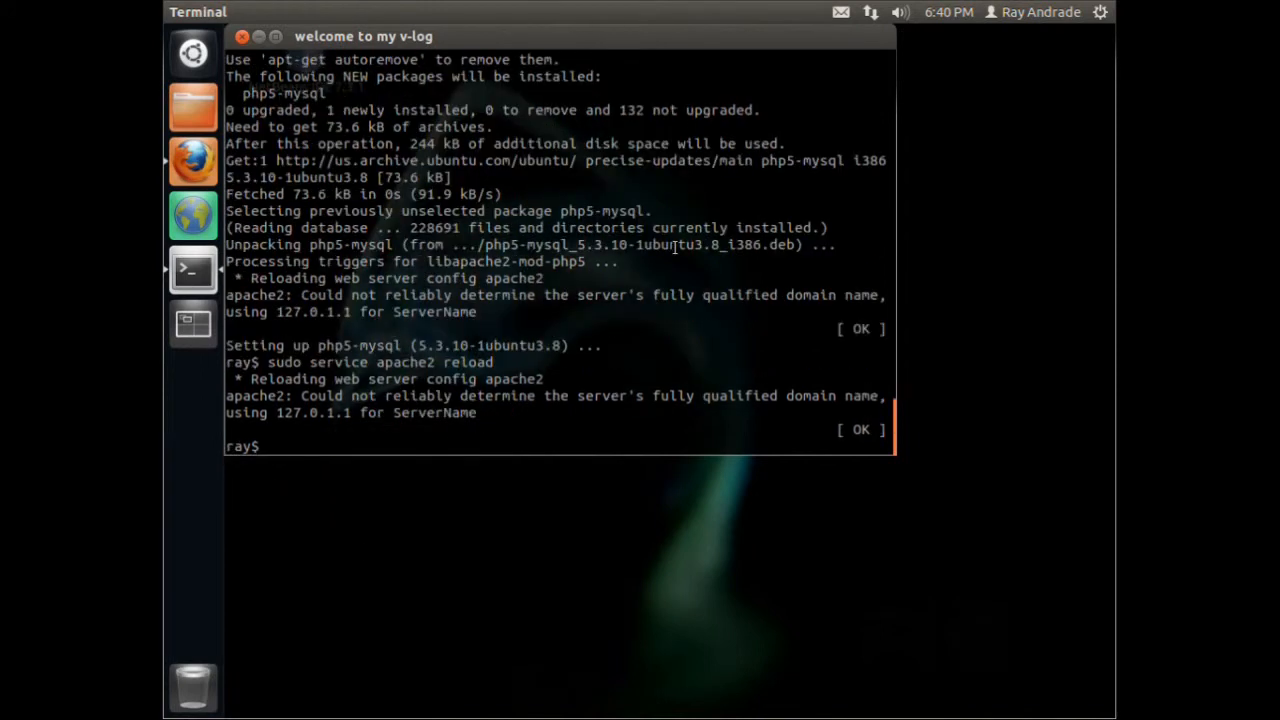
pyautogui.click(192, 160)
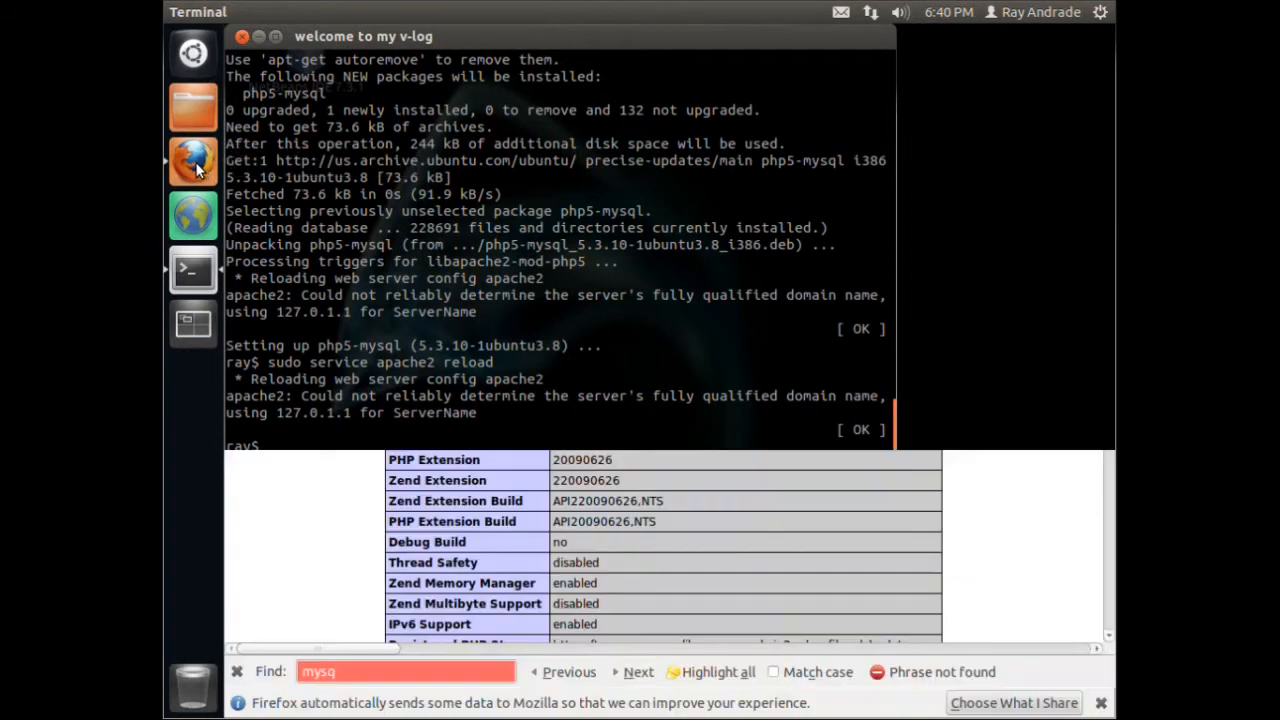
# Reload phpinfo in Firefox and find the newly listed mysql and mysqli sections
pyautogui.click(192, 160)
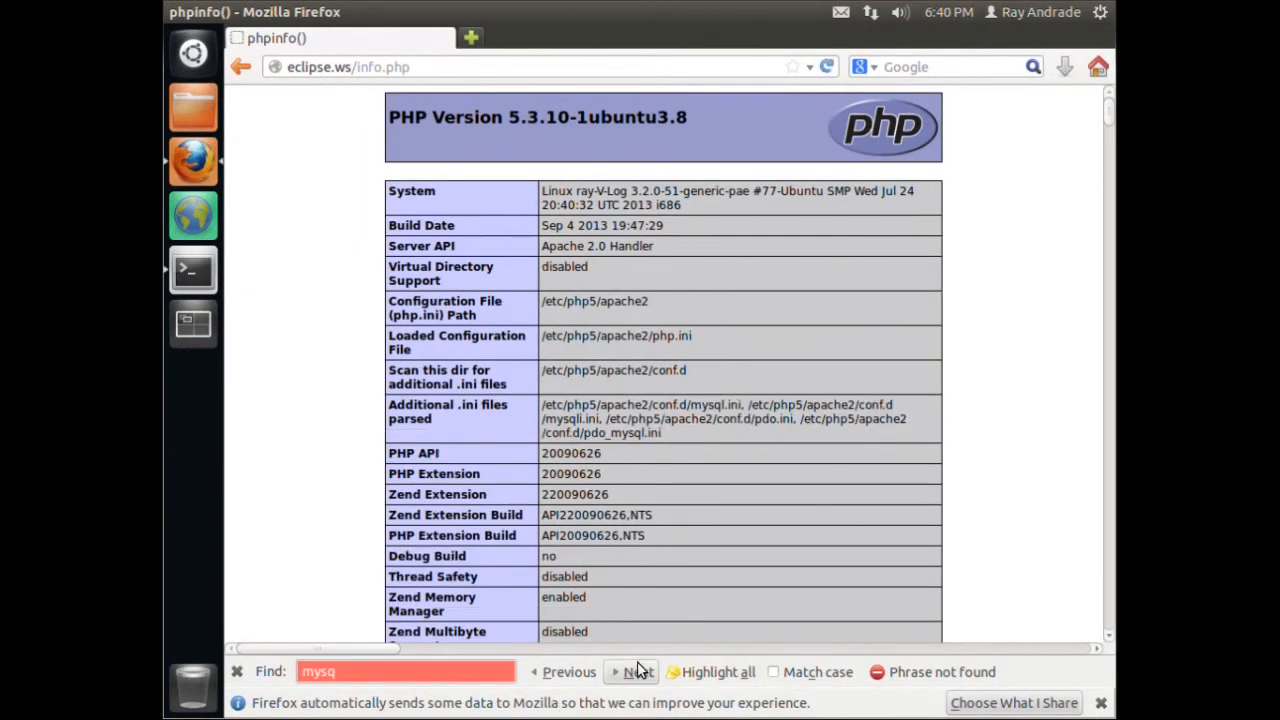
pyautogui.click(636, 672)
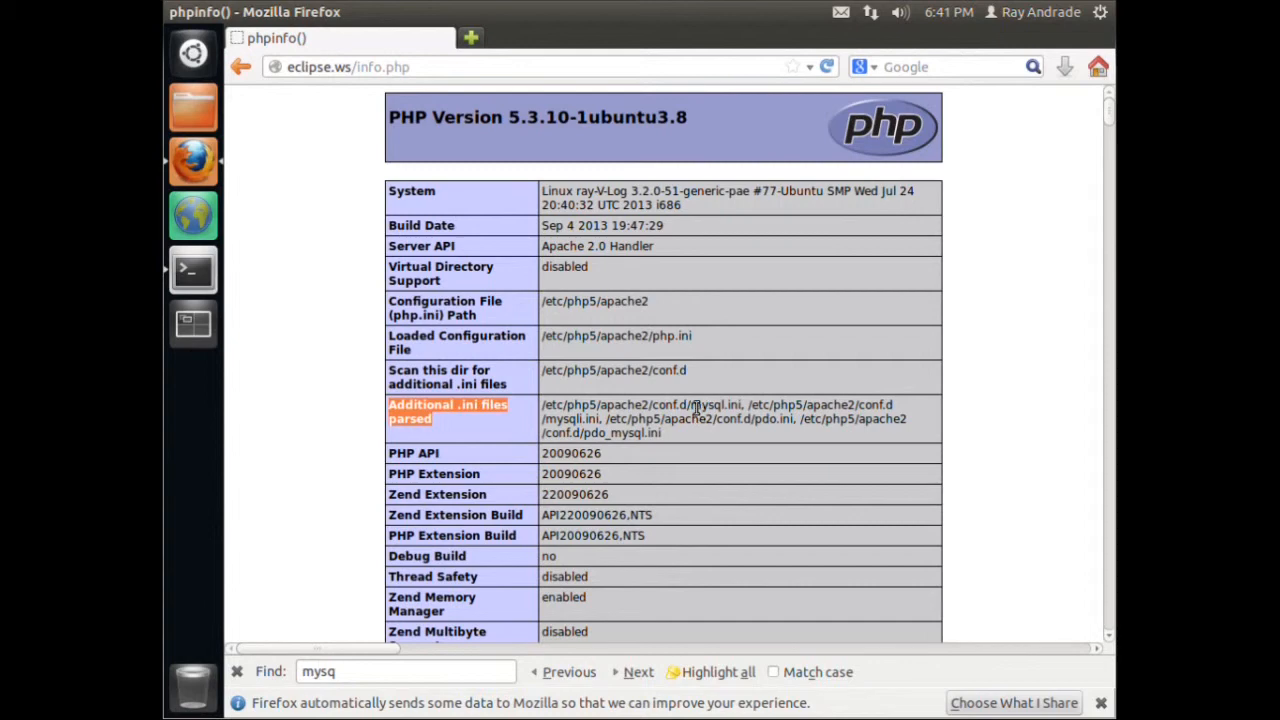
pyautogui.click(638, 672)
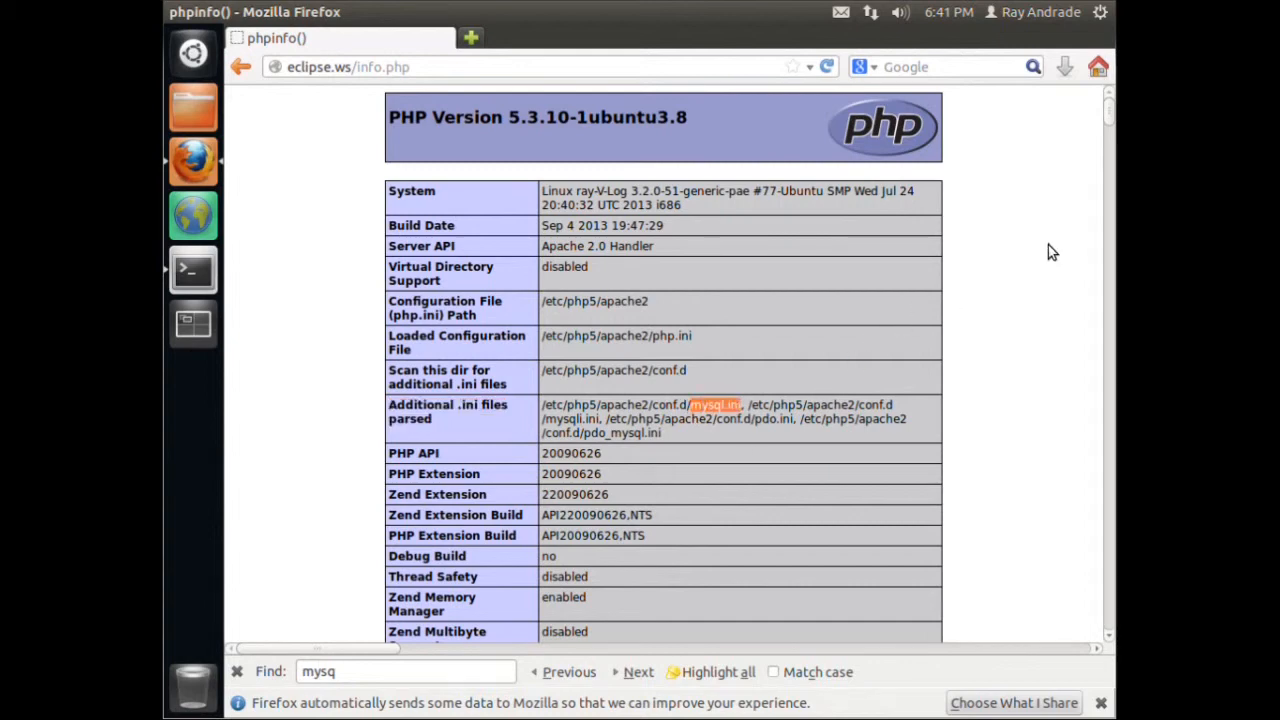
pyautogui.scroll(-3)
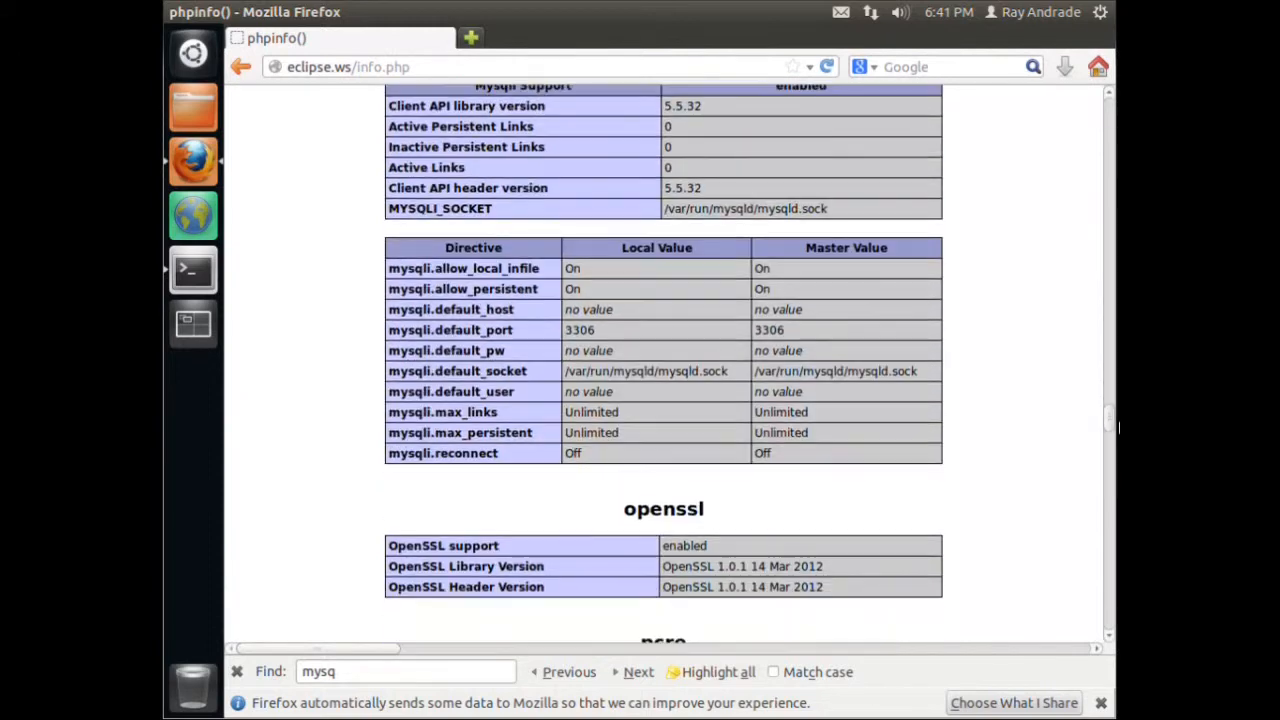
pyautogui.scroll(3)
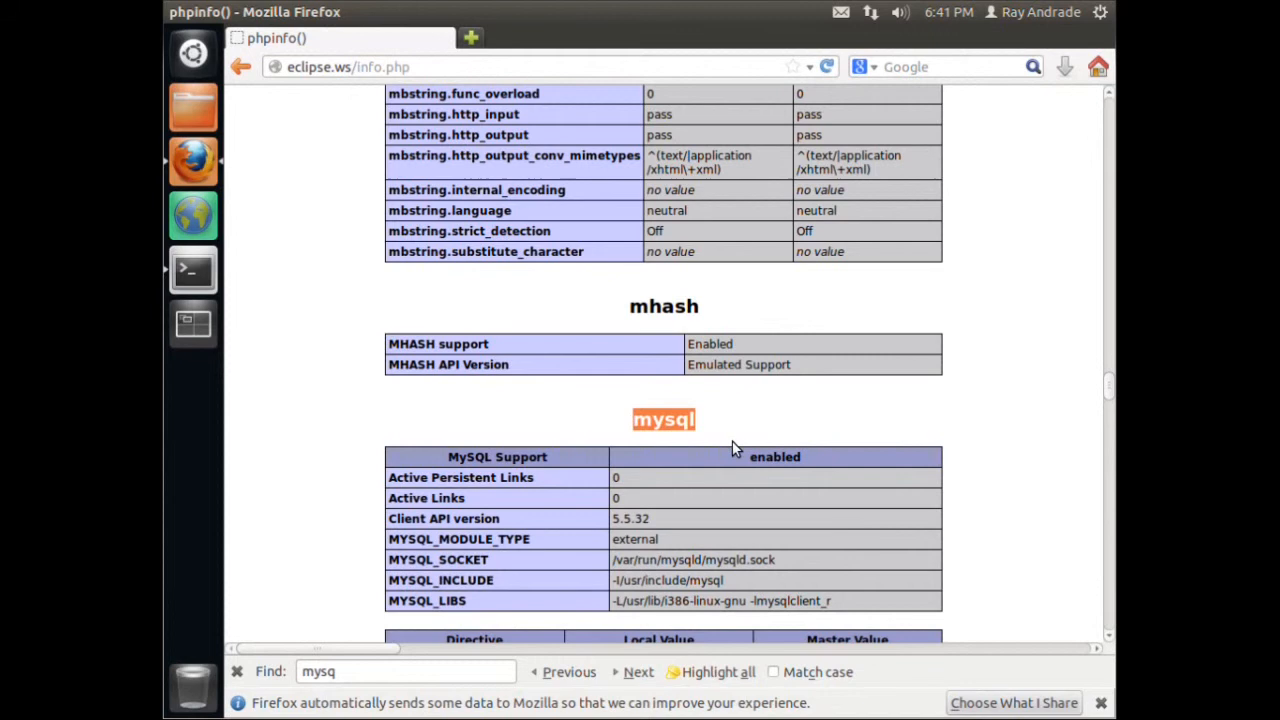
pyautogui.moveTo(644, 578)
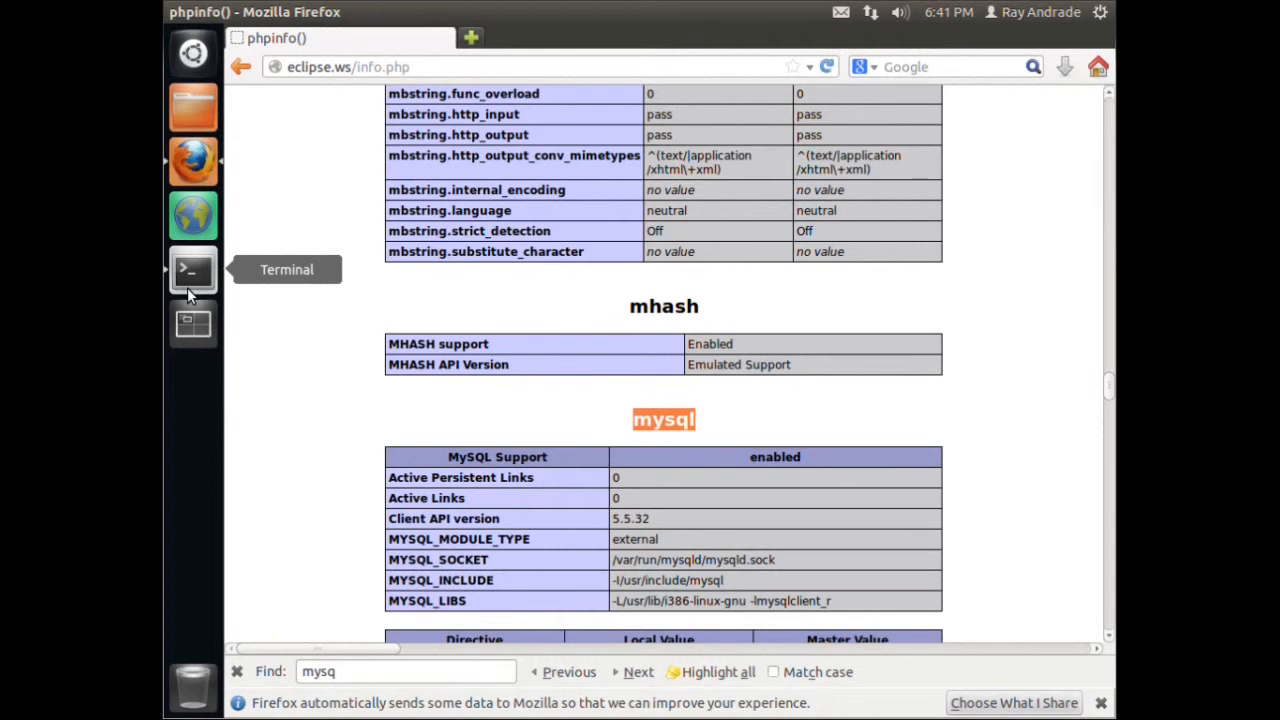
pyautogui.moveTo(356, 56)
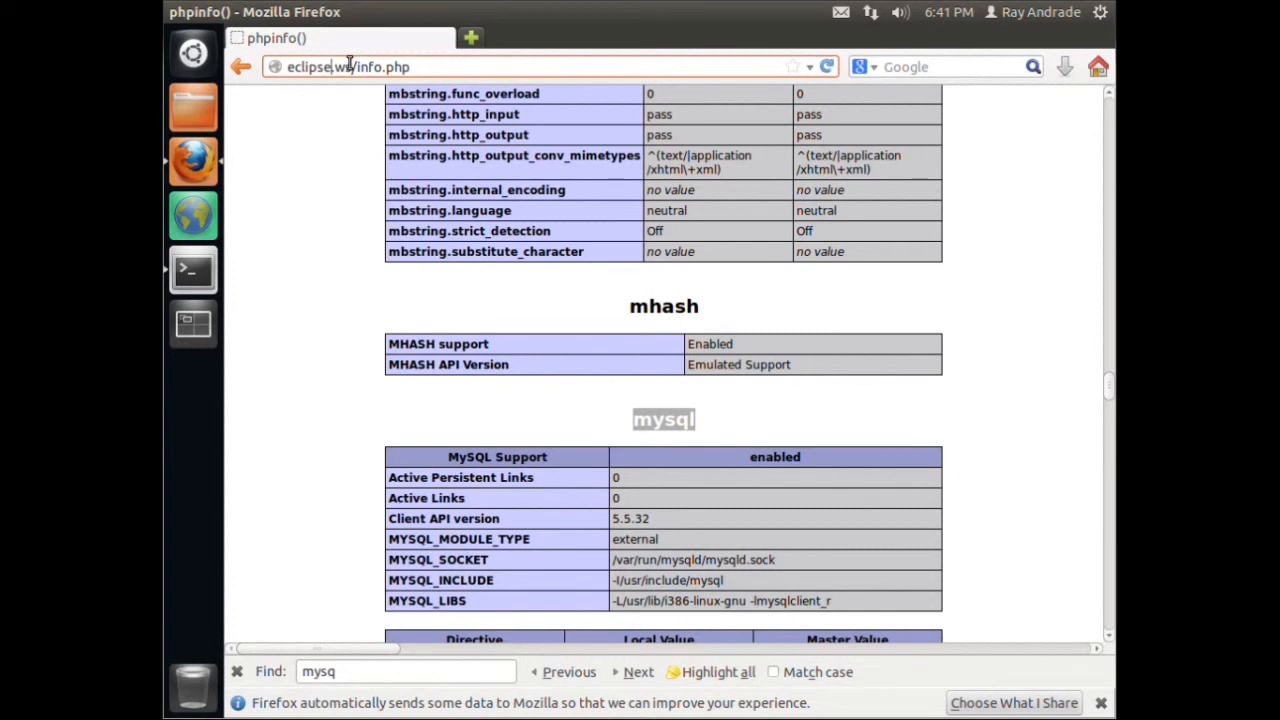
pyautogui.moveTo(556, 136)
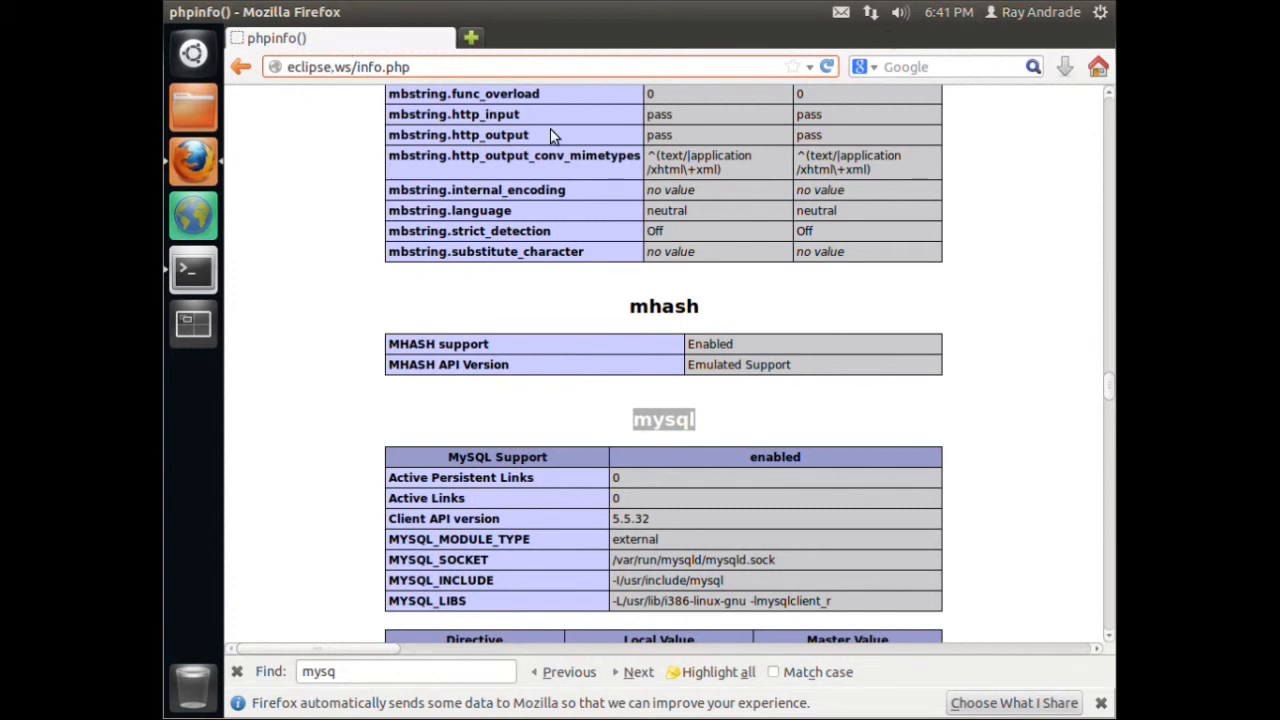